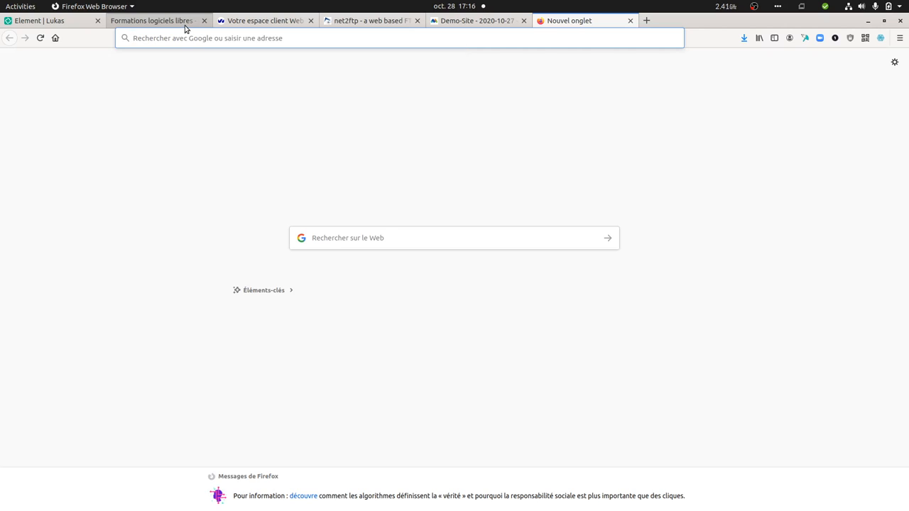
- Switch Firefox from the empty new tab to the 2i2L training website
{"action": "left_click", "coordinate": [151, 20]}
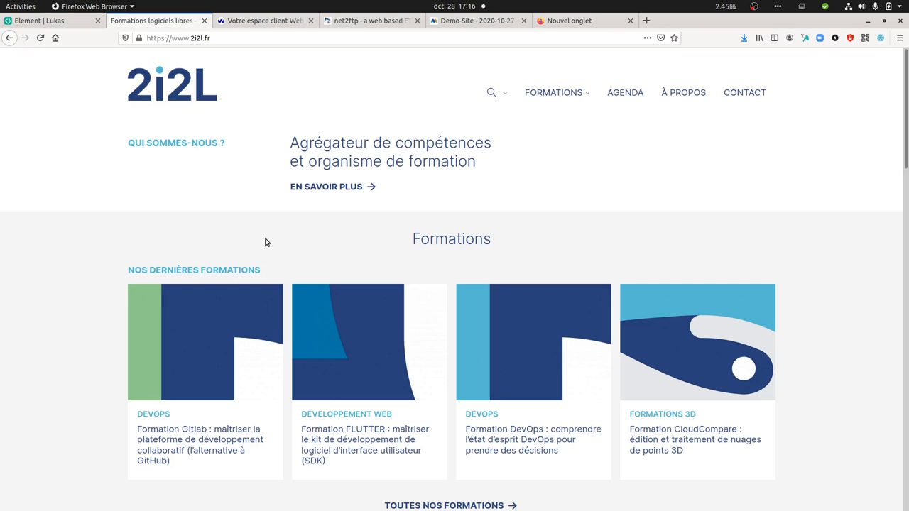
{"action": "mouse_move", "coordinate": [277, 243]}
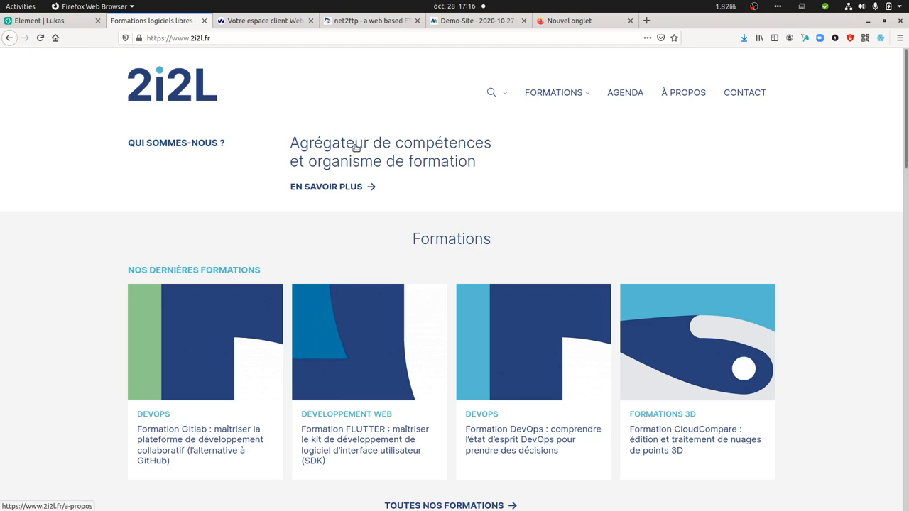
{"action": "mouse_move", "coordinate": [369, 137]}
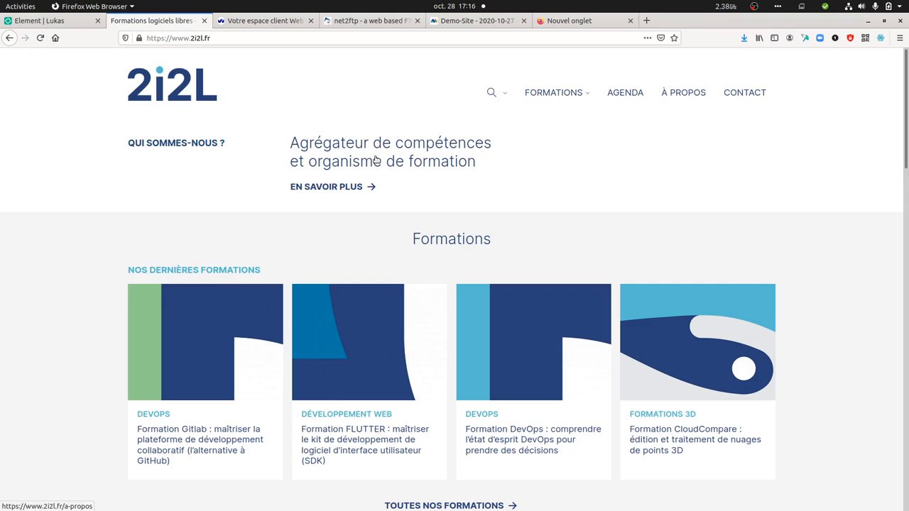
{"action": "mouse_move", "coordinate": [384, 134]}
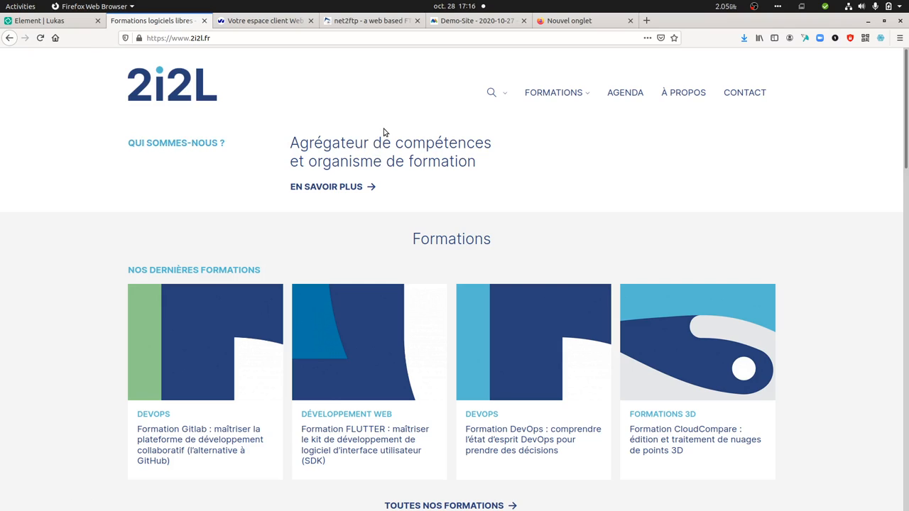
{"action": "mouse_move", "coordinate": [221, 186]}
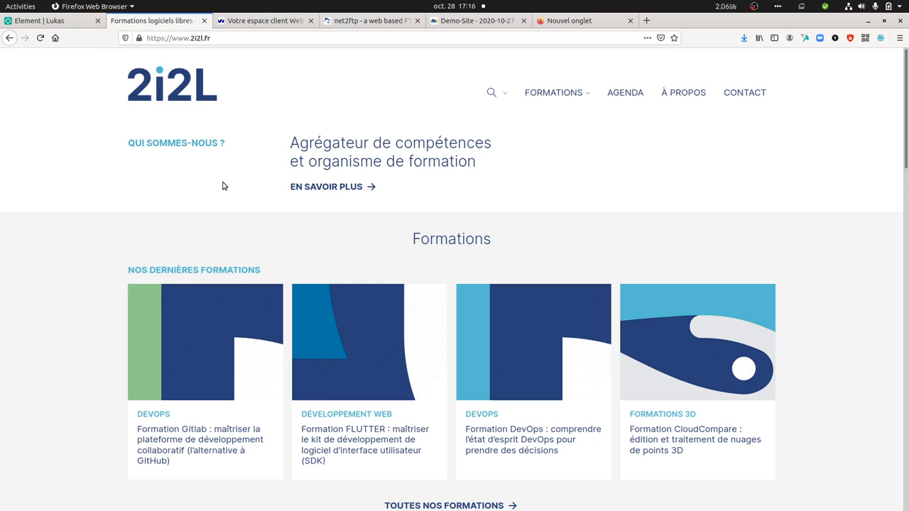
{"action": "left_click", "coordinate": [20, 6]}
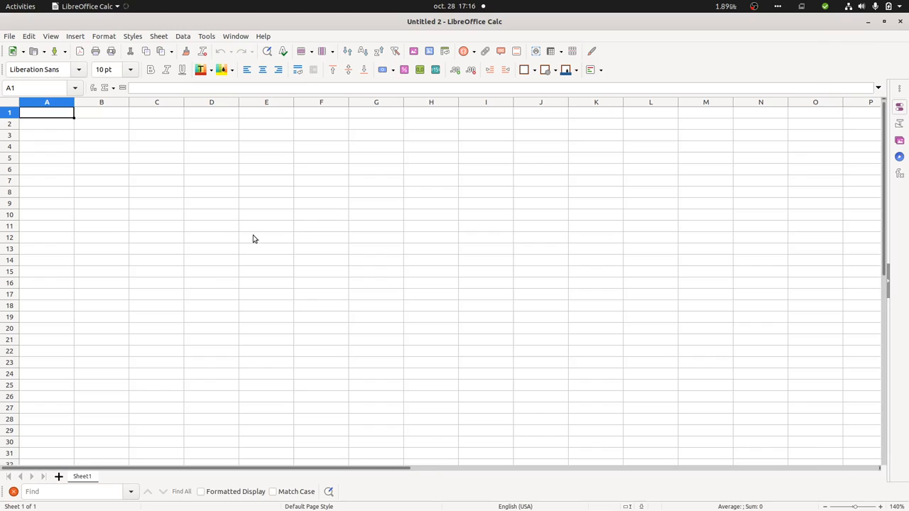
{"action": "mouse_move", "coordinate": [142, 215]}
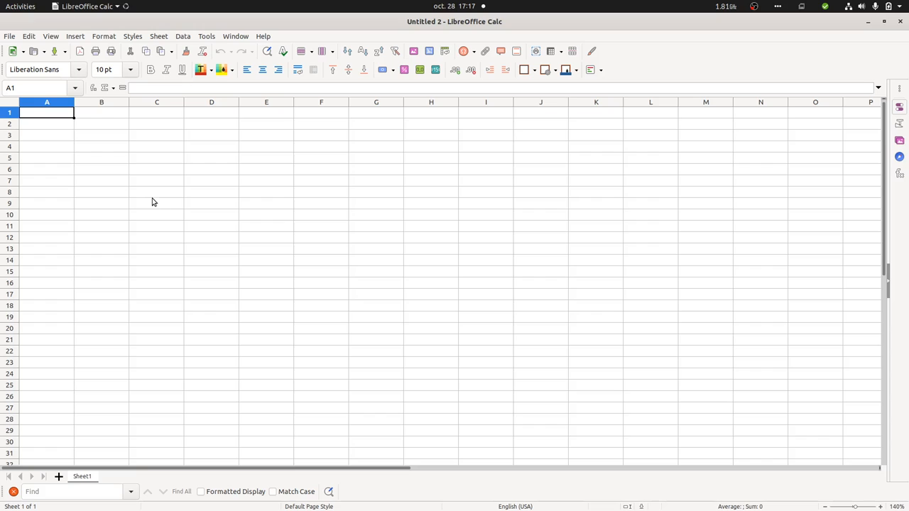
{"action": "mouse_move", "coordinate": [149, 201]}
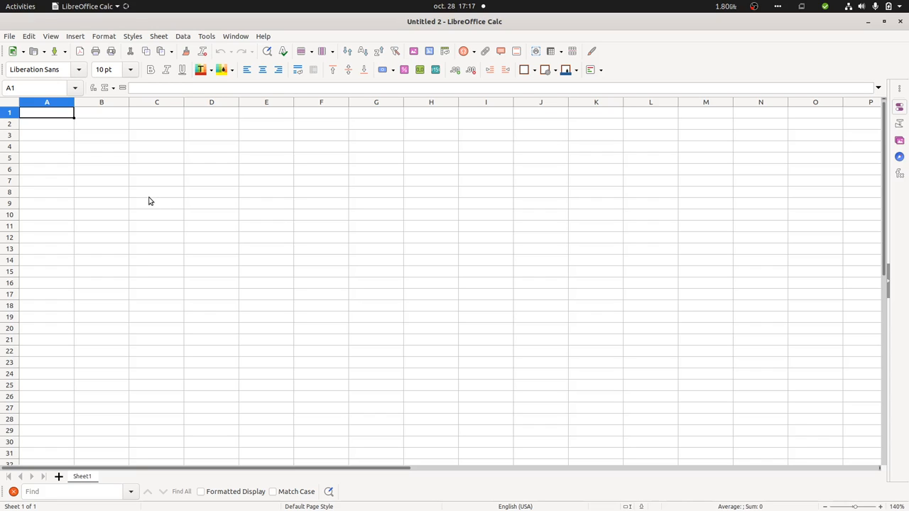
{"action": "mouse_move", "coordinate": [145, 193]}
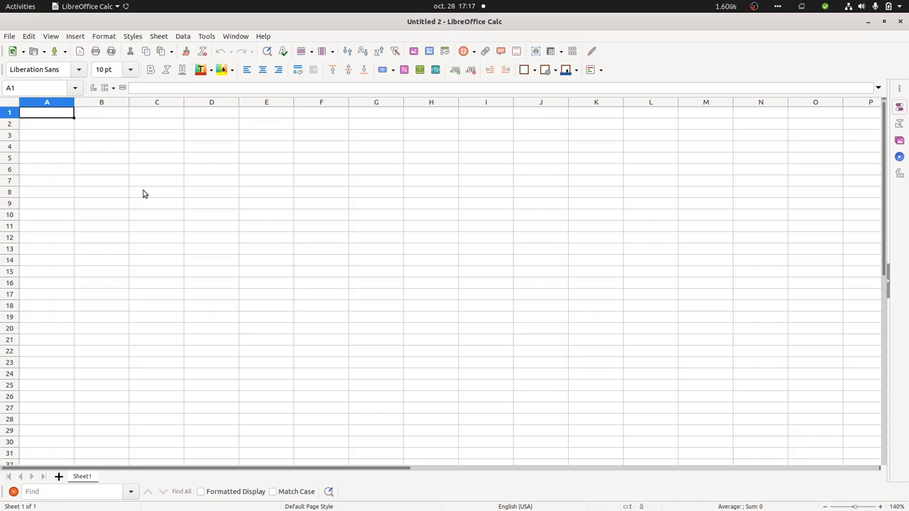
{"action": "mouse_move", "coordinate": [139, 195]}
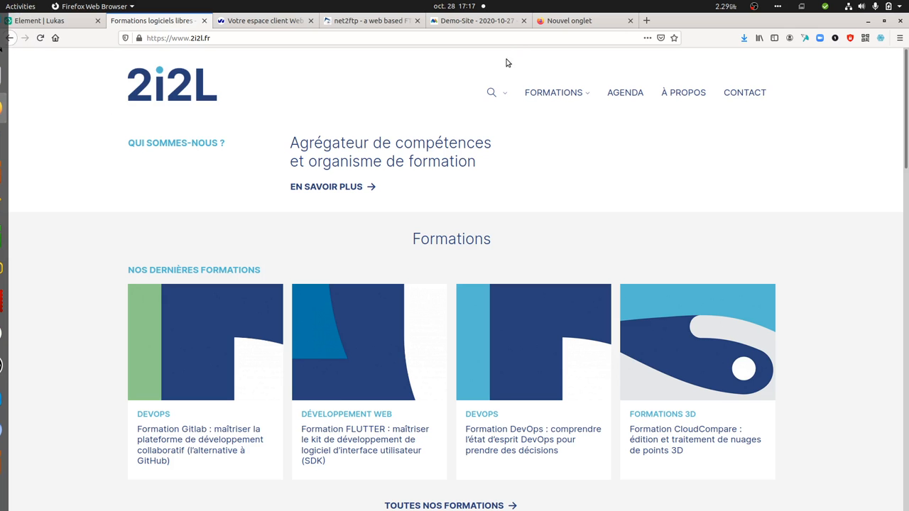
- Review the Matomo CSV export link, then return to the FTP listing of feed.csv
{"action": "left_click", "coordinate": [476, 20]}
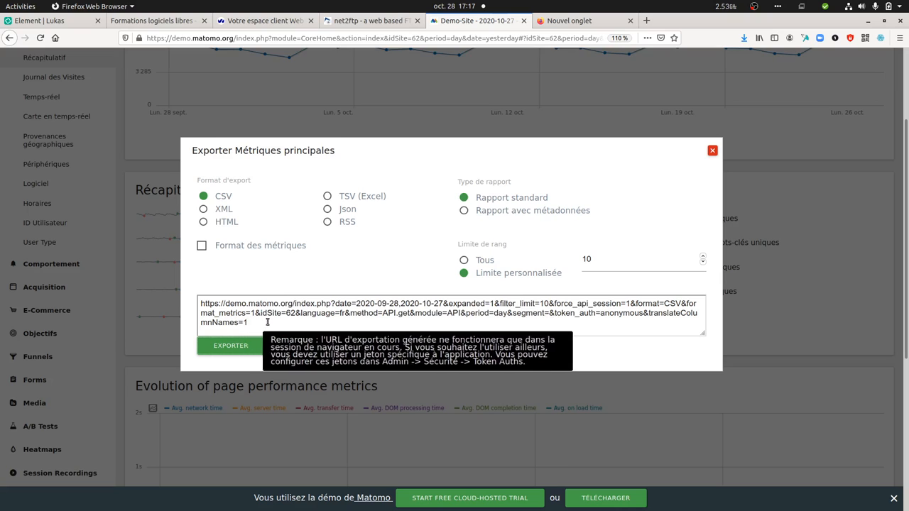
{"action": "left_click", "coordinate": [369, 19]}
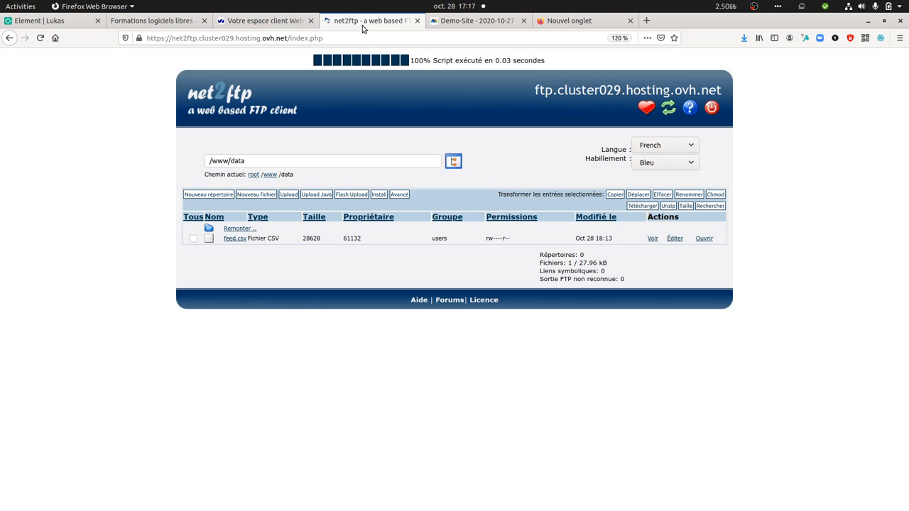
{"action": "mouse_move", "coordinate": [235, 280]}
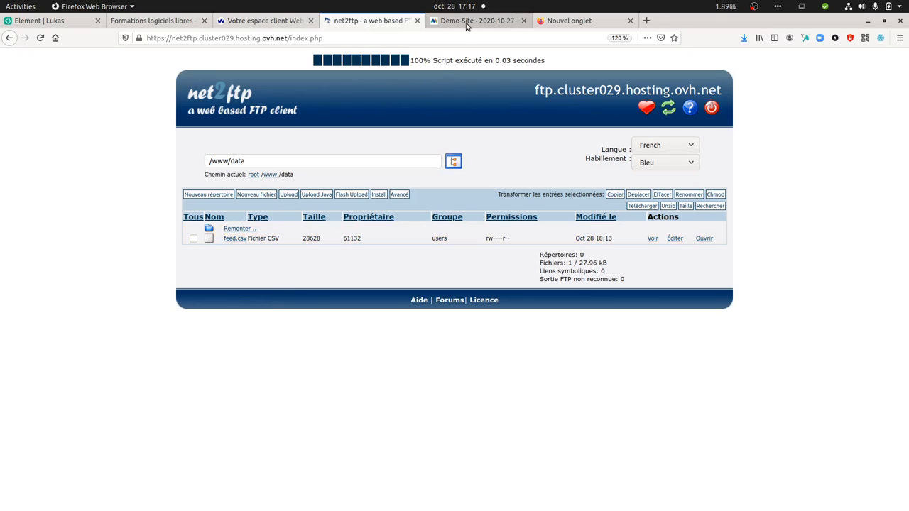
{"action": "left_click", "coordinate": [476, 20]}
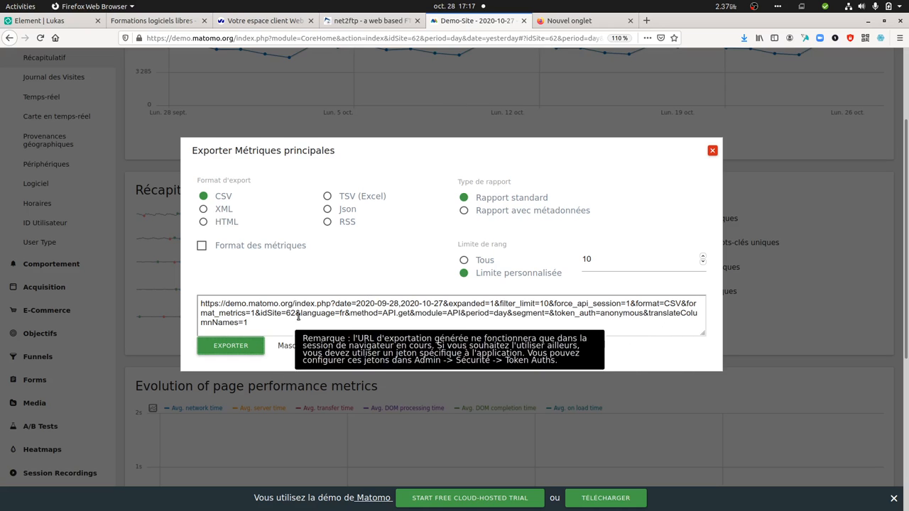
{"action": "mouse_move", "coordinate": [290, 95]}
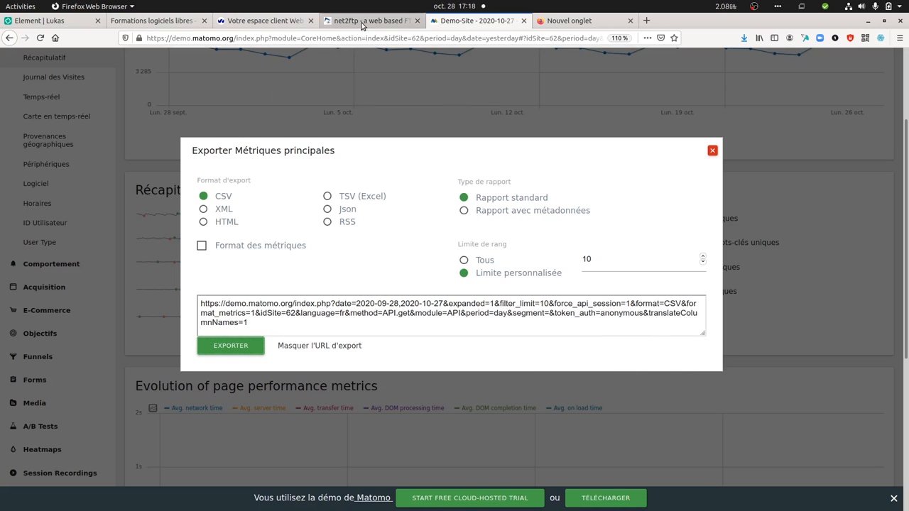
{"action": "left_click", "coordinate": [369, 20]}
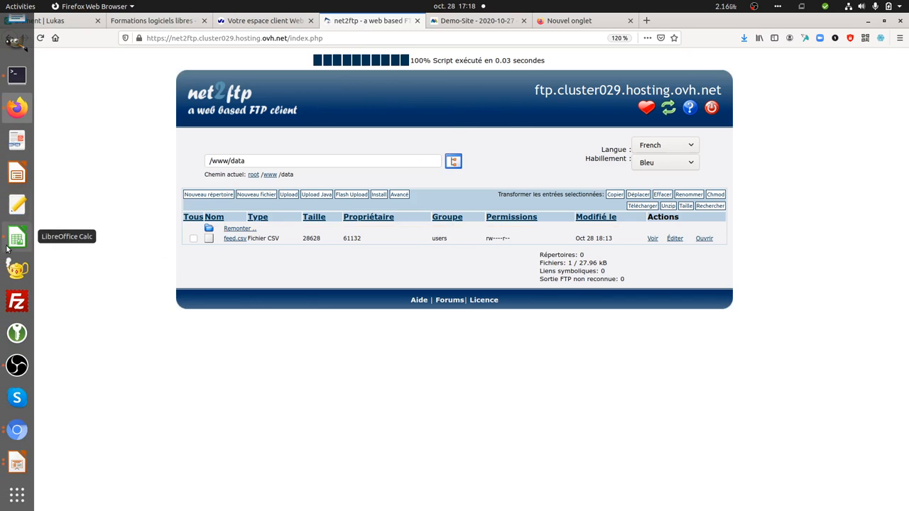
- Bring Calc forward, select B3 and show the Data Sources panel via the View menu
{"action": "left_click", "coordinate": [17, 236]}
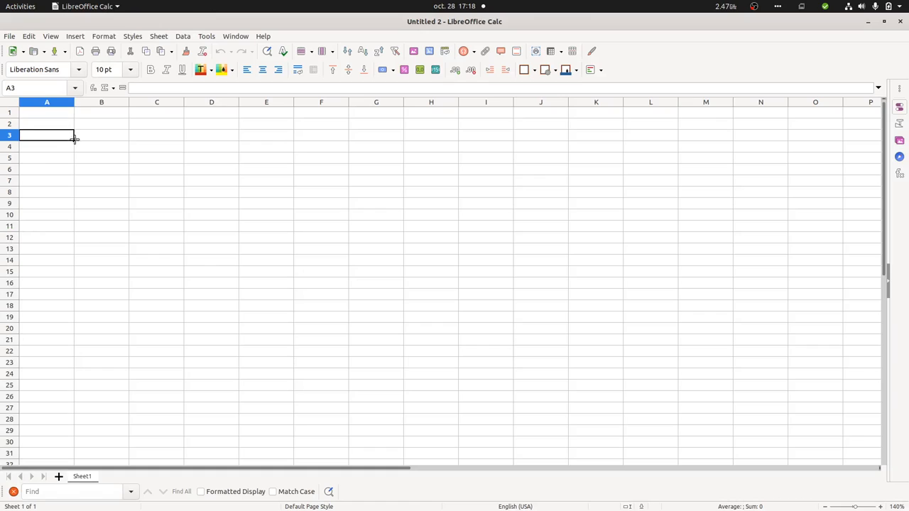
{"action": "left_click", "coordinate": [102, 135]}
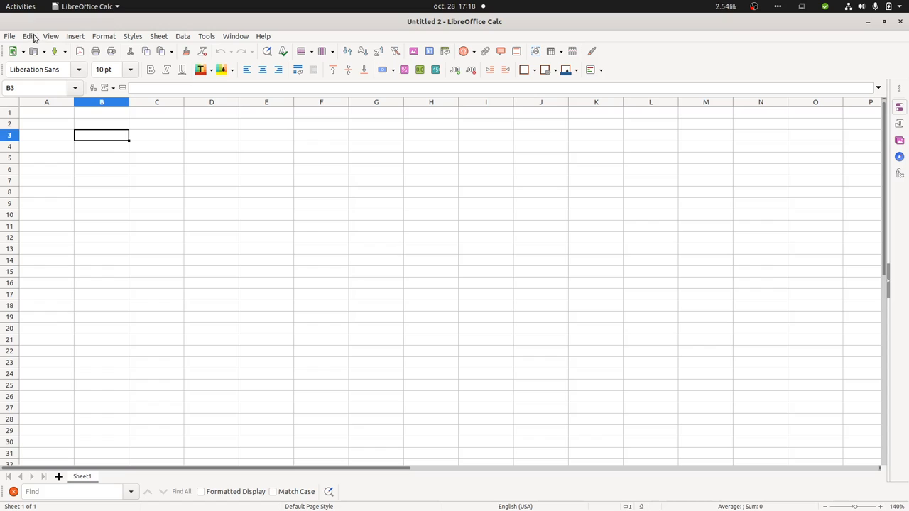
{"action": "left_click", "coordinate": [51, 37]}
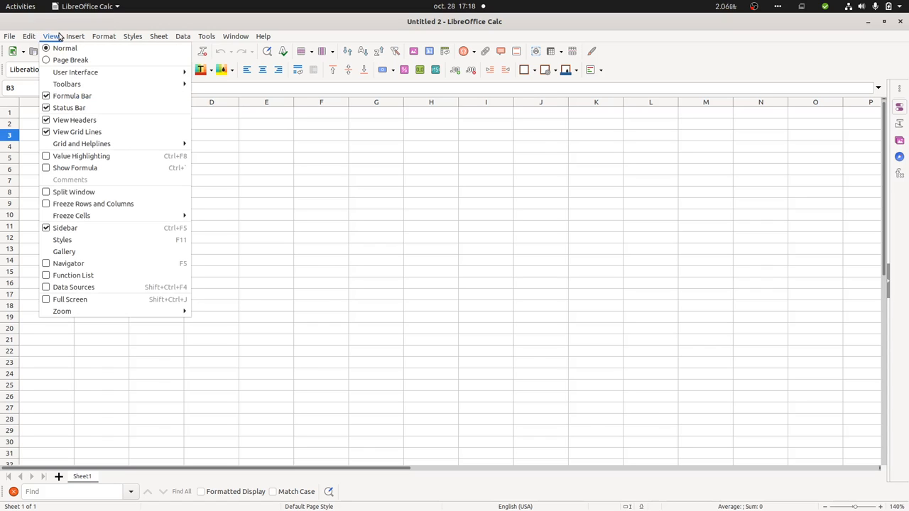
{"action": "mouse_move", "coordinate": [68, 263]}
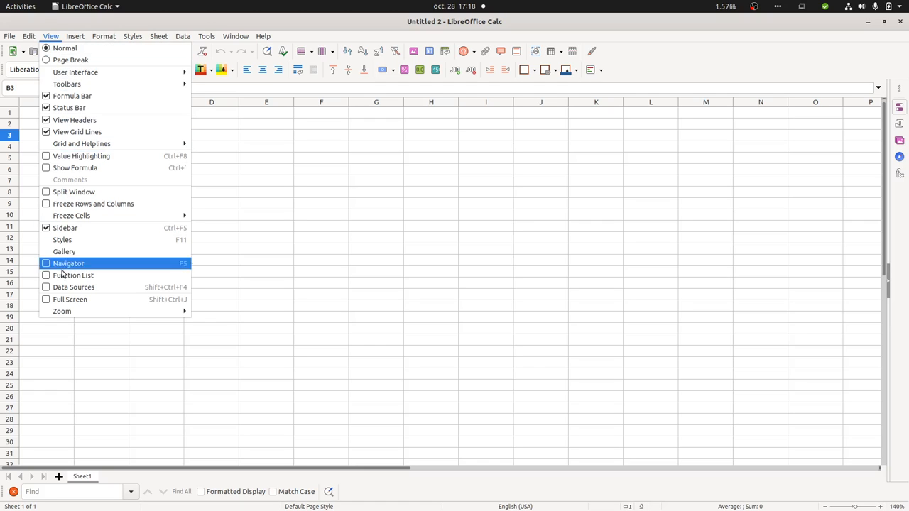
{"action": "left_click", "coordinate": [74, 287]}
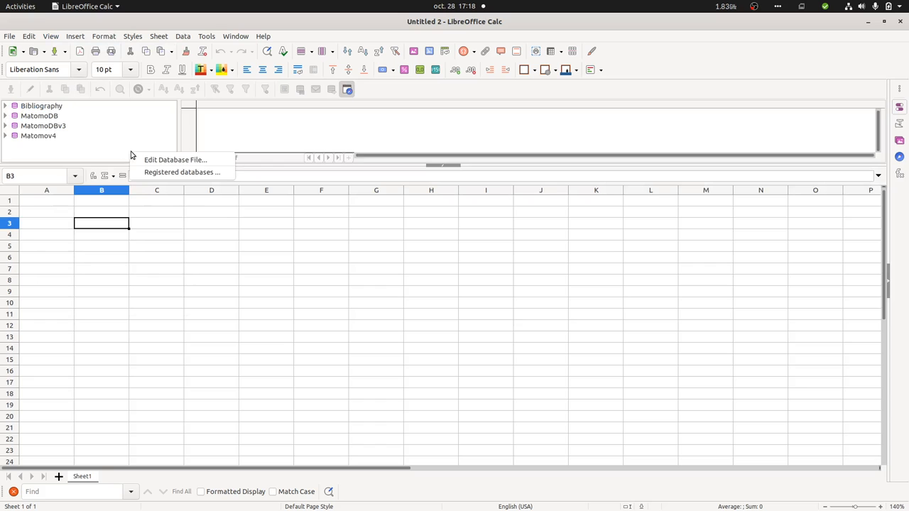
{"action": "left_click", "coordinate": [182, 171]}
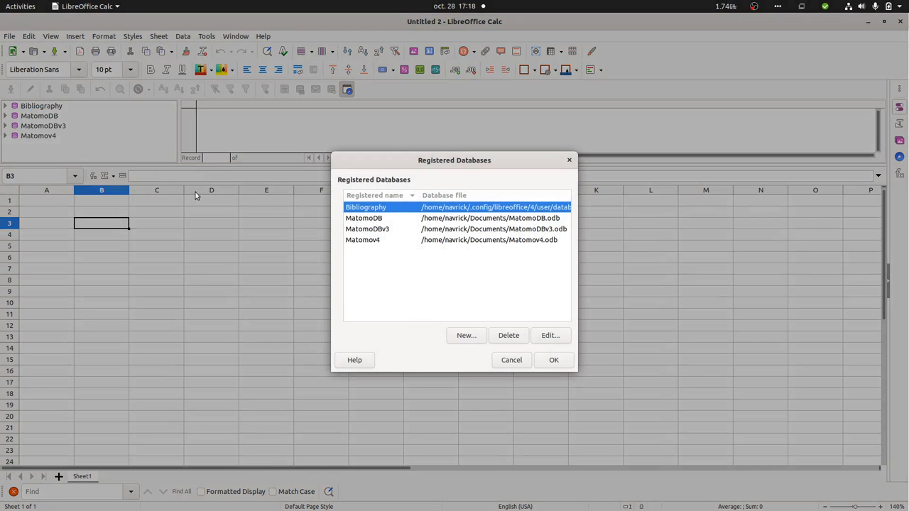
{"action": "left_click", "coordinate": [466, 335]}
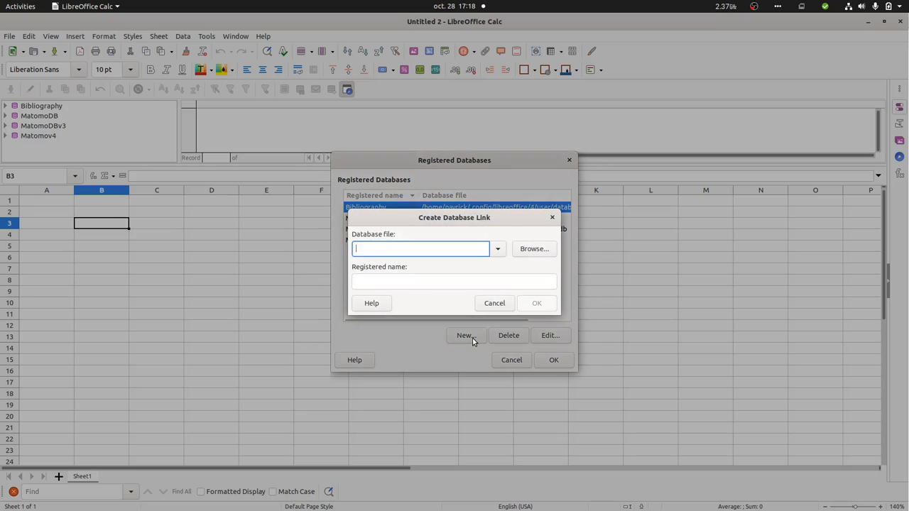
{"action": "mouse_move", "coordinate": [426, 248]}
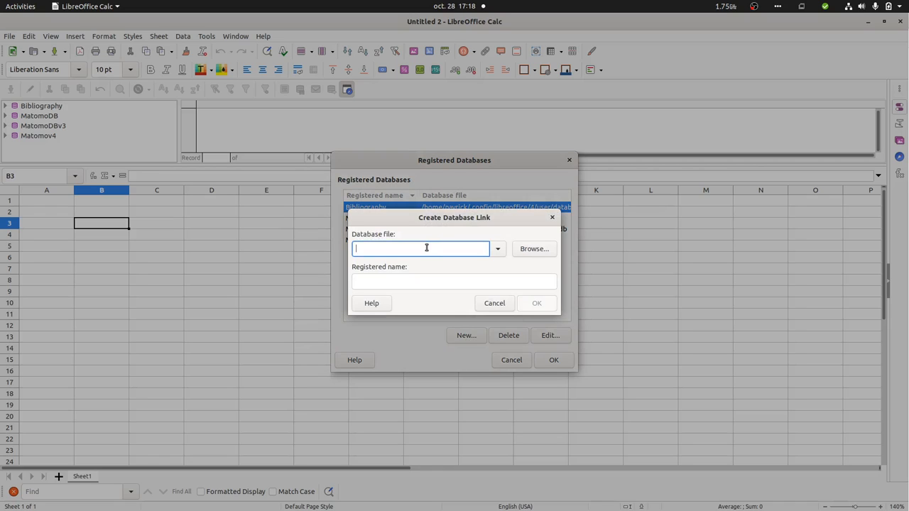
{"action": "type", "text": "https://"}
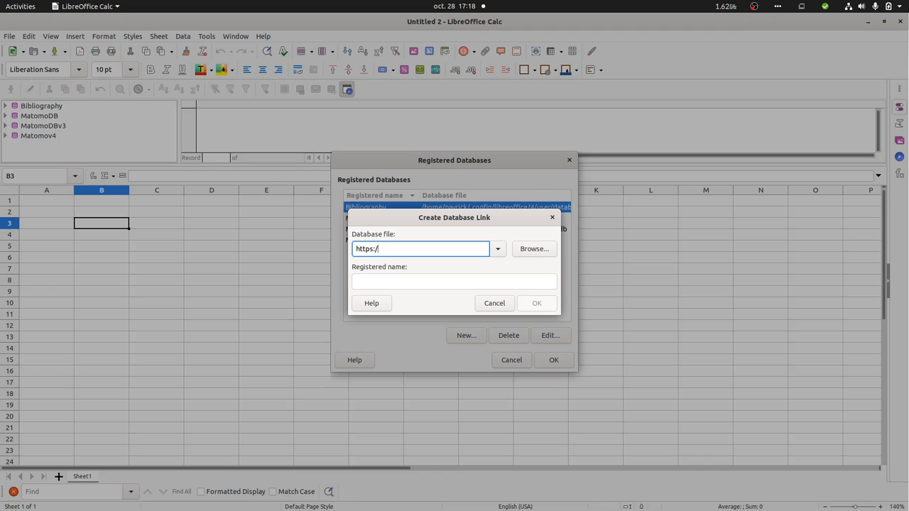
{"action": "type", "text": "ronan-cgh"}
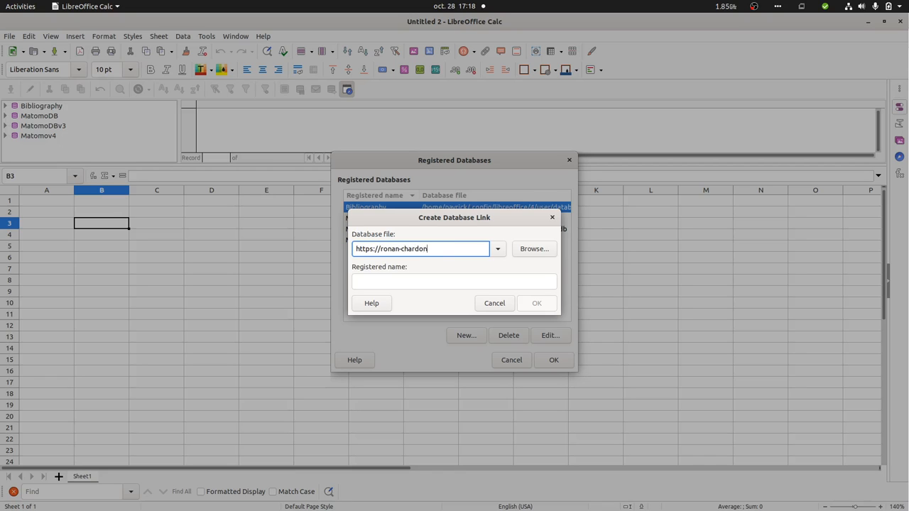
{"action": "type", "text": "neau"}
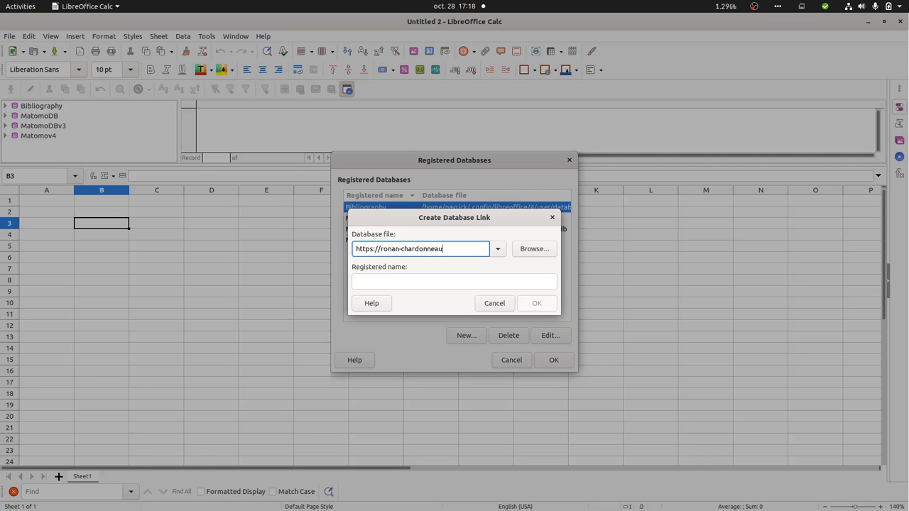
{"action": "type", "text": ".net"}
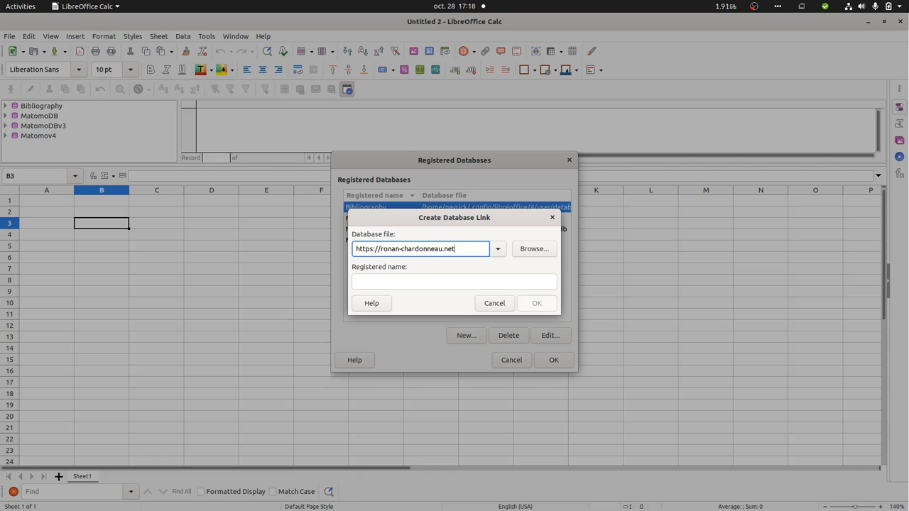
{"action": "type", "text": "/data/"}
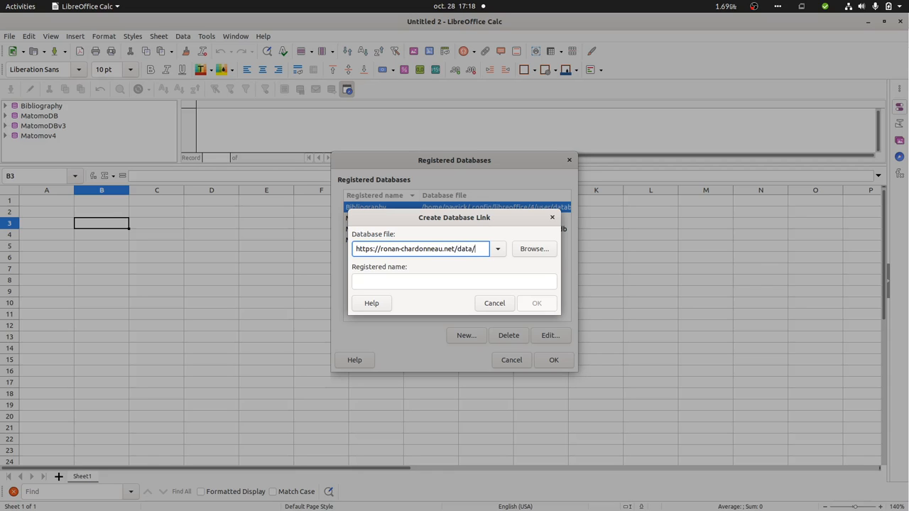
{"action": "type", "text": "f"}
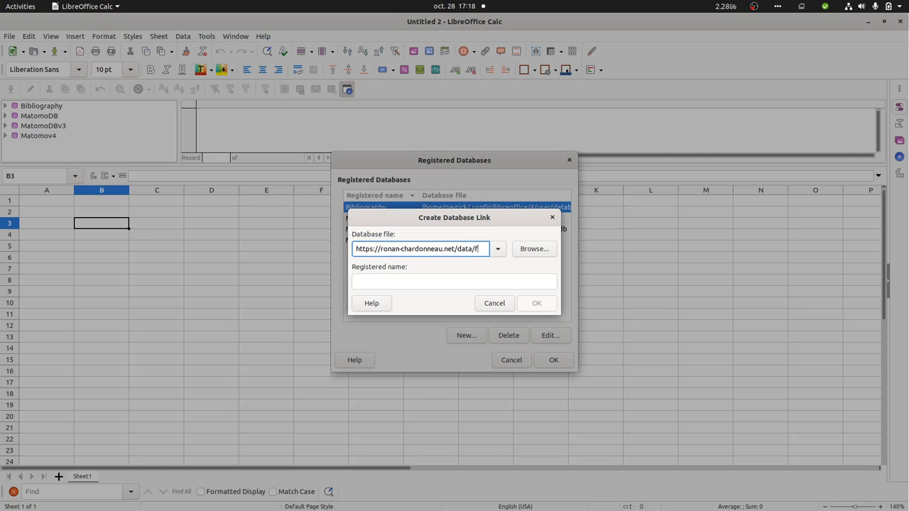
{"action": "type", "text": "feed."}
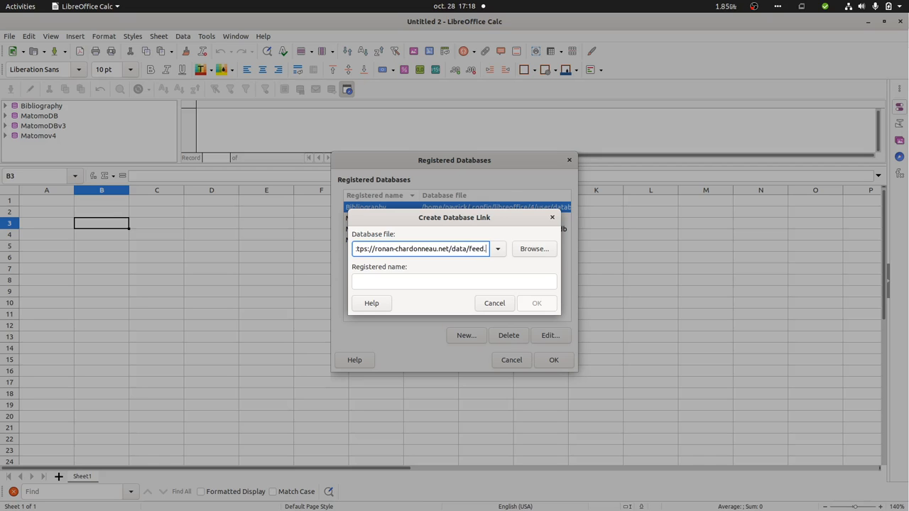
- Name it Matomov5, confirm, then dismiss the file-not-found error and cancel the link
{"action": "triple_click", "coordinate": [421, 249]}
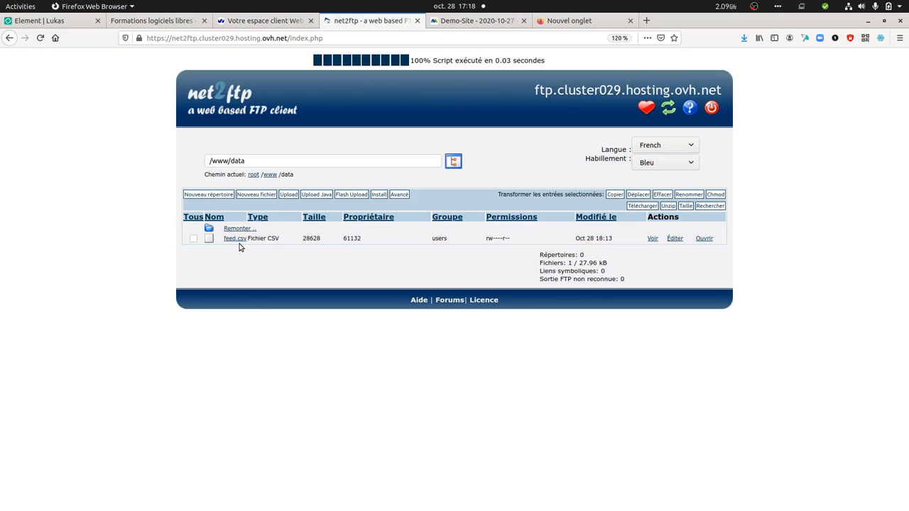
{"action": "mouse_move", "coordinate": [234, 239]}
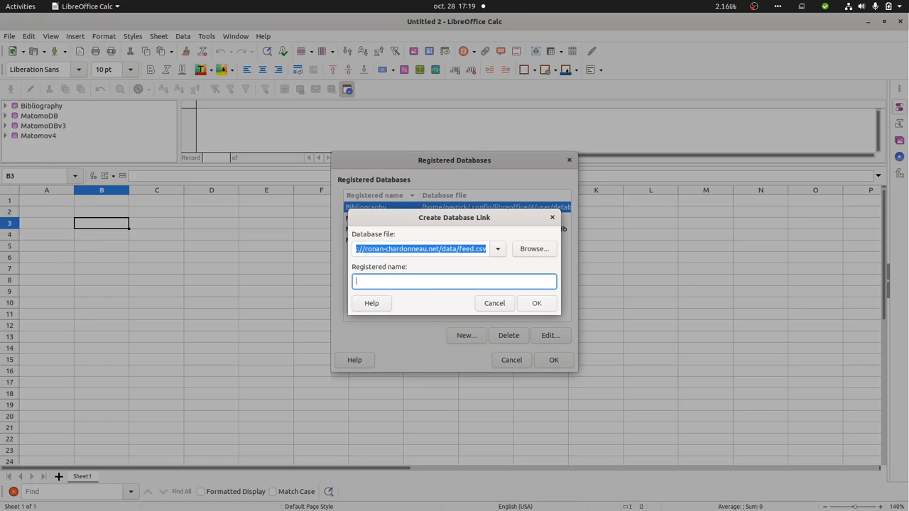
{"action": "type", "text": "Matomo"}
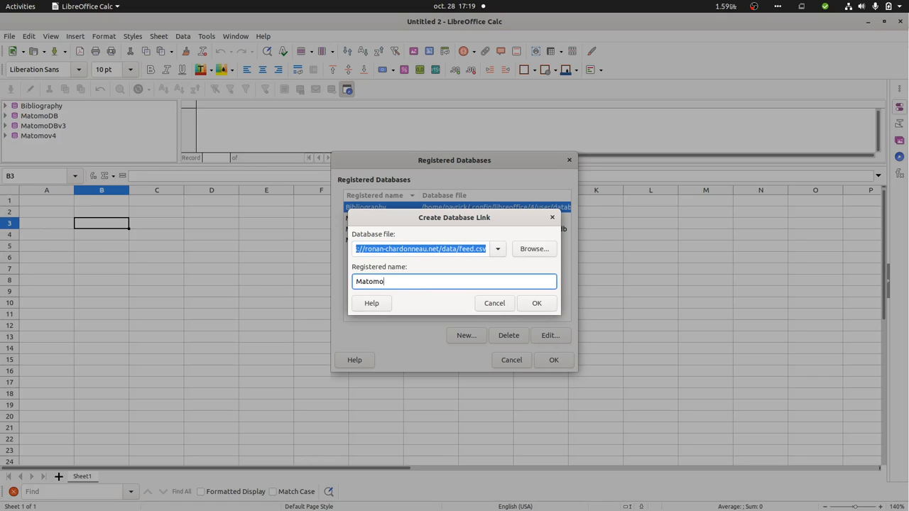
{"action": "type", "text": "v5"}
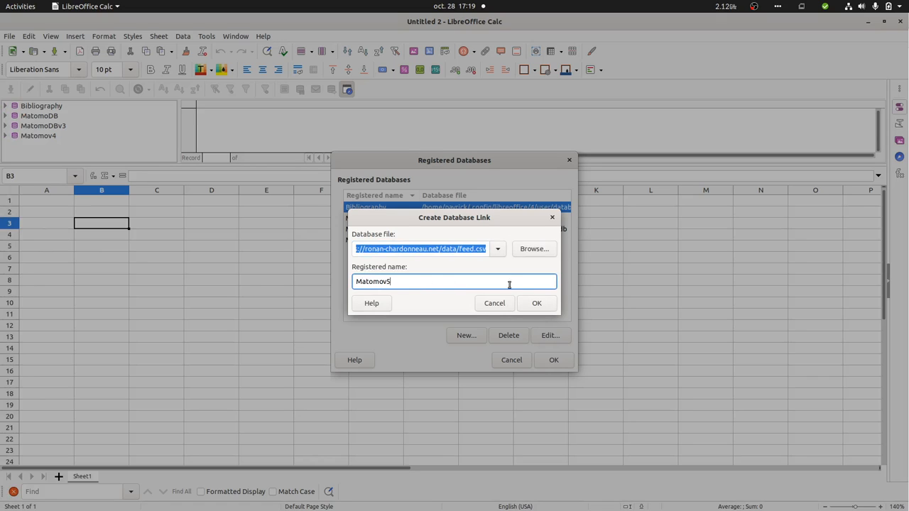
{"action": "left_click", "coordinate": [537, 304]}
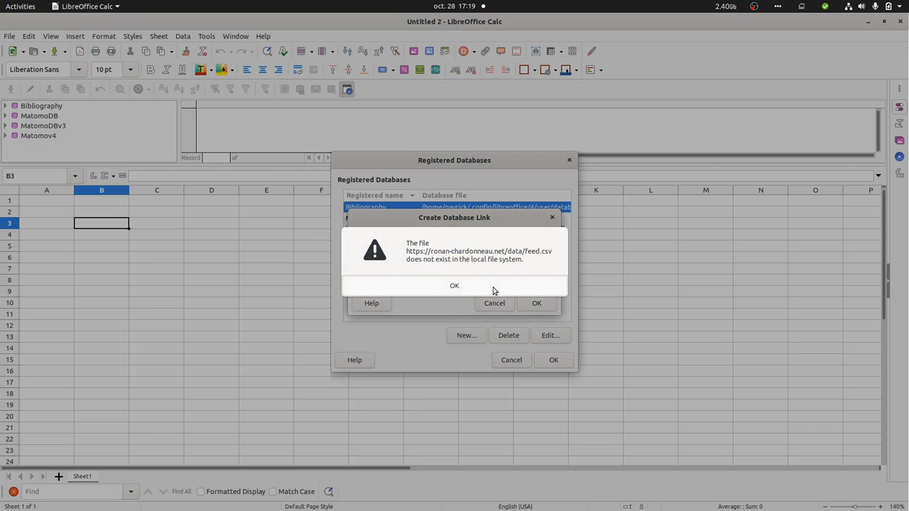
{"action": "left_click", "coordinate": [454, 286]}
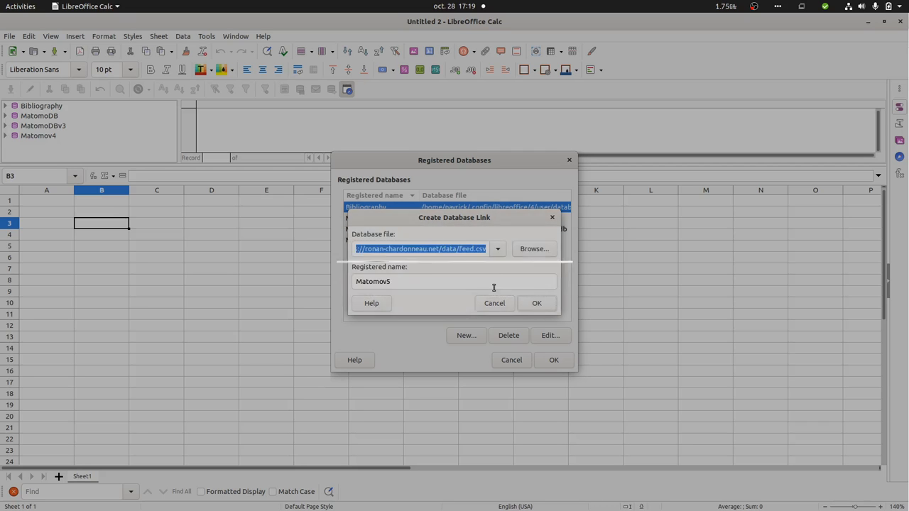
{"action": "left_click", "coordinate": [494, 304]}
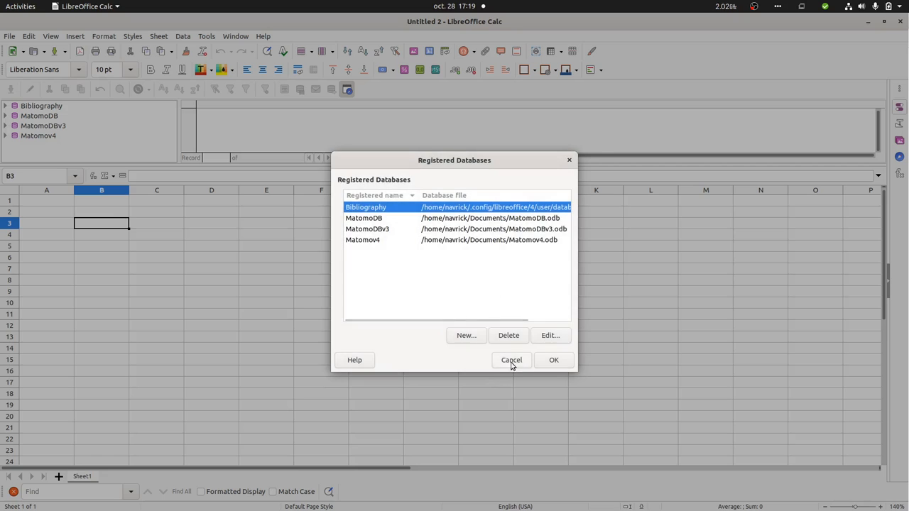
- Close the Registered Databases dialog and bring up the File menu for the wizards
{"action": "left_click", "coordinate": [182, 37]}
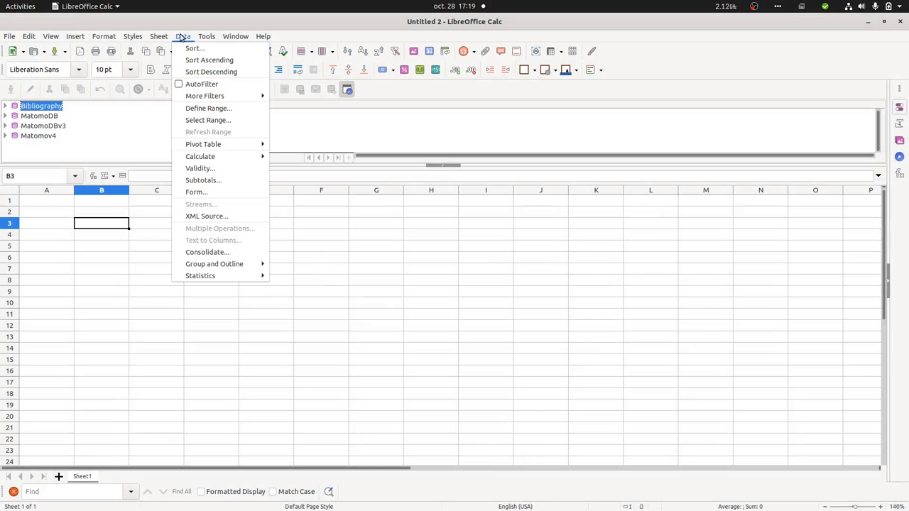
{"action": "mouse_move", "coordinate": [207, 216]}
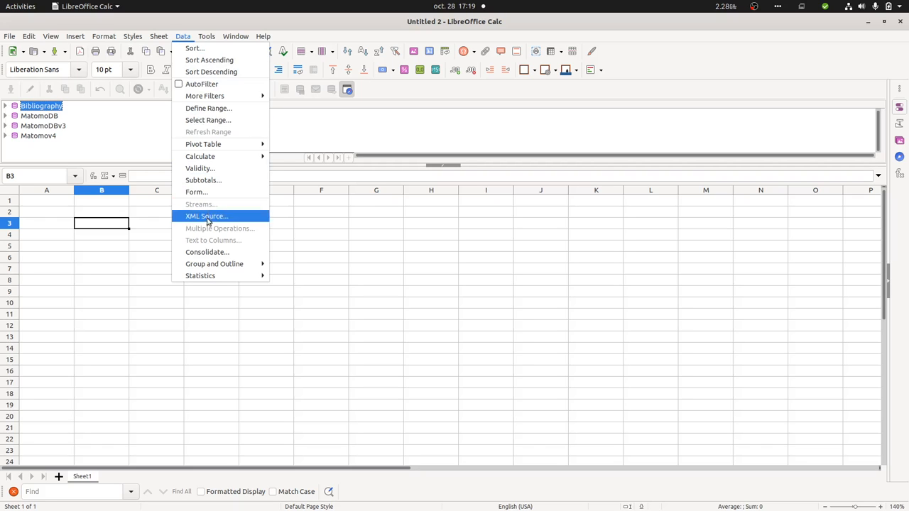
{"action": "mouse_move", "coordinate": [126, 17]}
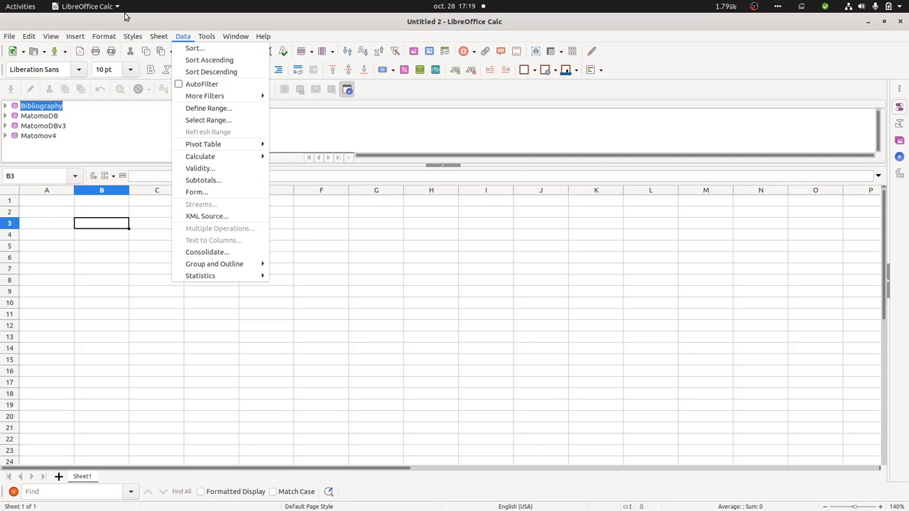
{"action": "left_click", "coordinate": [9, 37]}
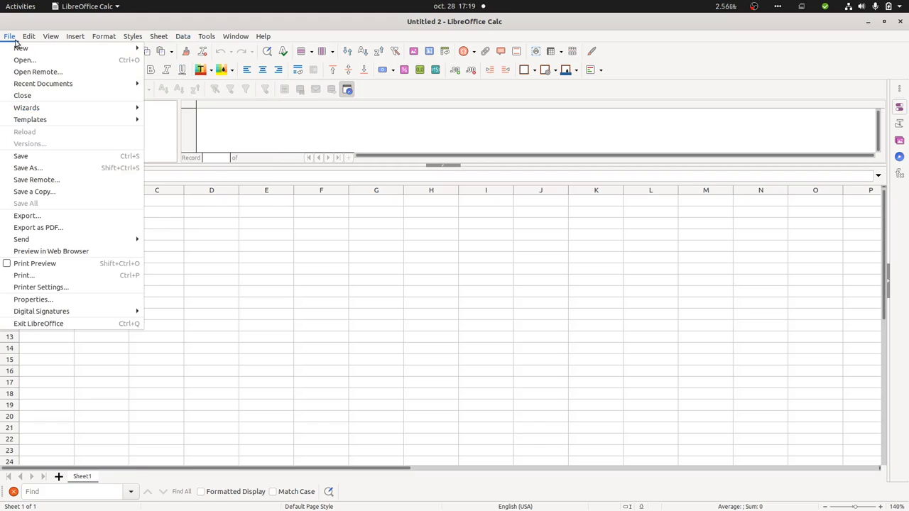
{"action": "mouse_move", "coordinate": [44, 207]}
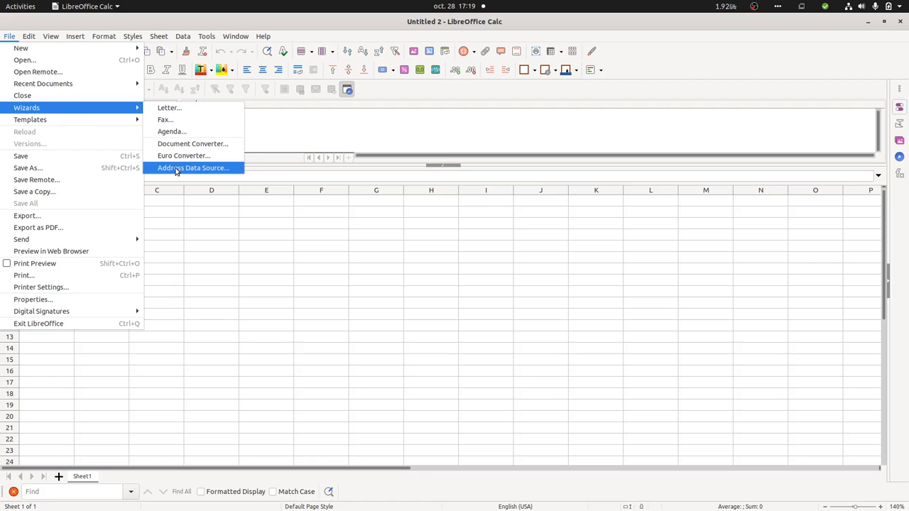
- In the Address Data Source wizard, connect to the online feed.csv and test the connection successfully
{"action": "left_click", "coordinate": [193, 168]}
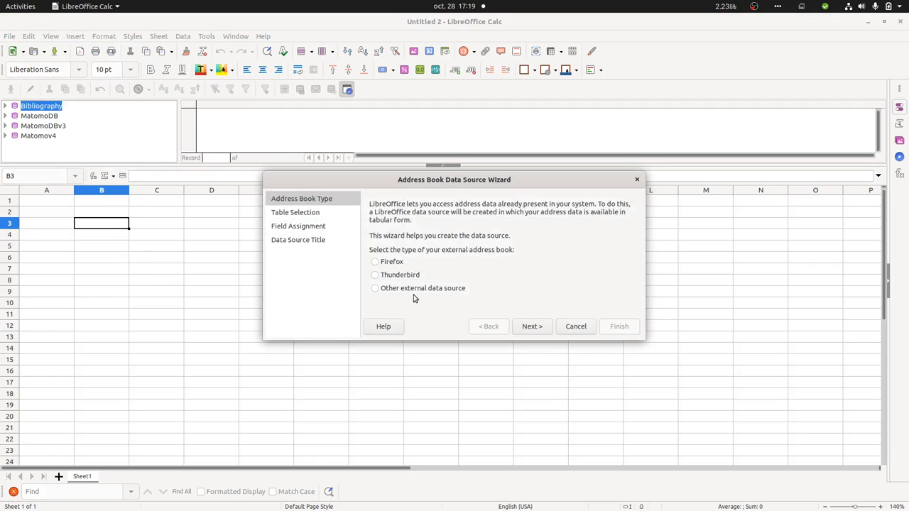
{"action": "left_click", "coordinate": [375, 287]}
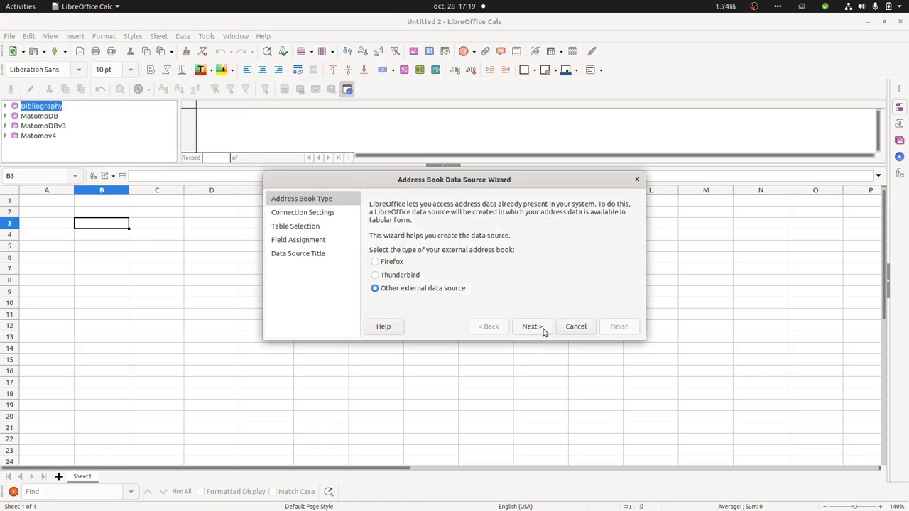
{"action": "left_click", "coordinate": [531, 325]}
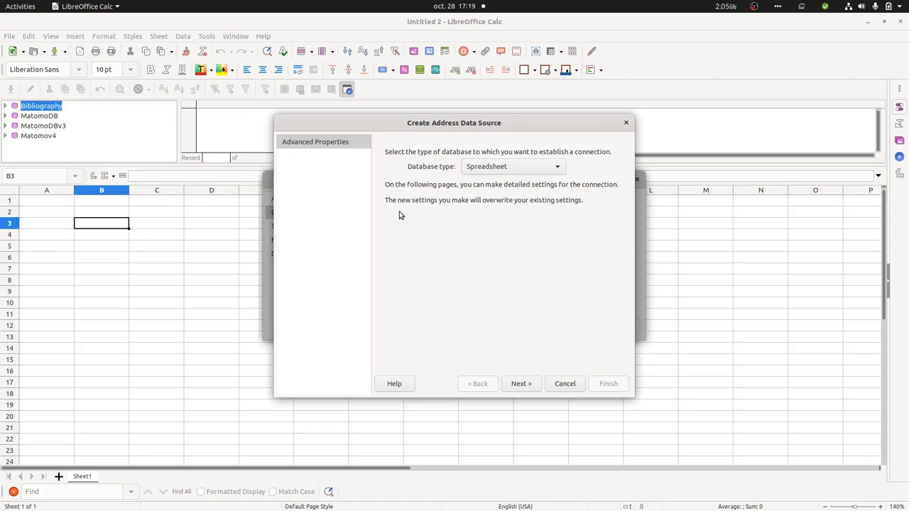
{"action": "mouse_move", "coordinate": [476, 185]}
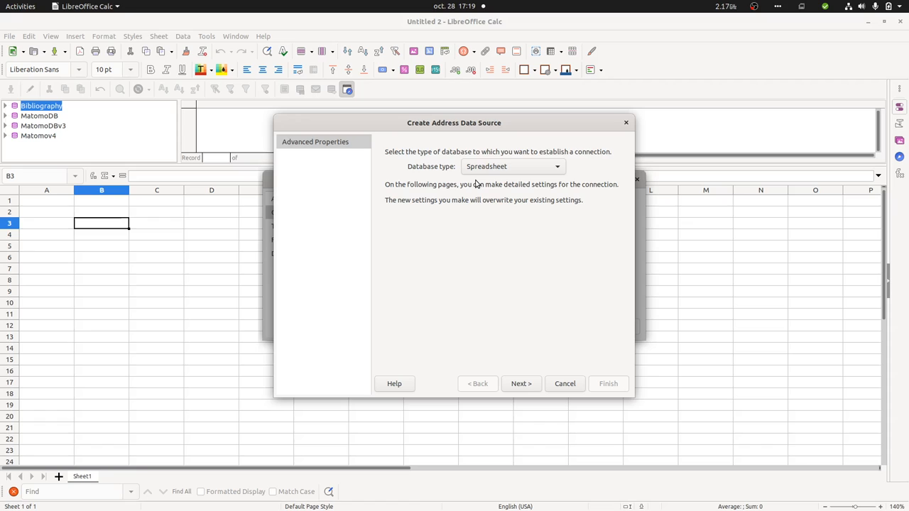
{"action": "mouse_move", "coordinate": [517, 372]}
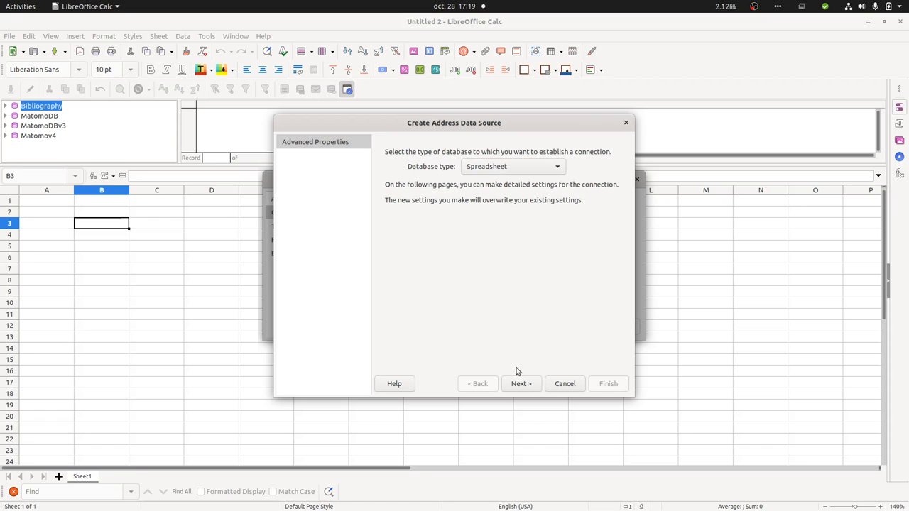
{"action": "left_click", "coordinate": [520, 383]}
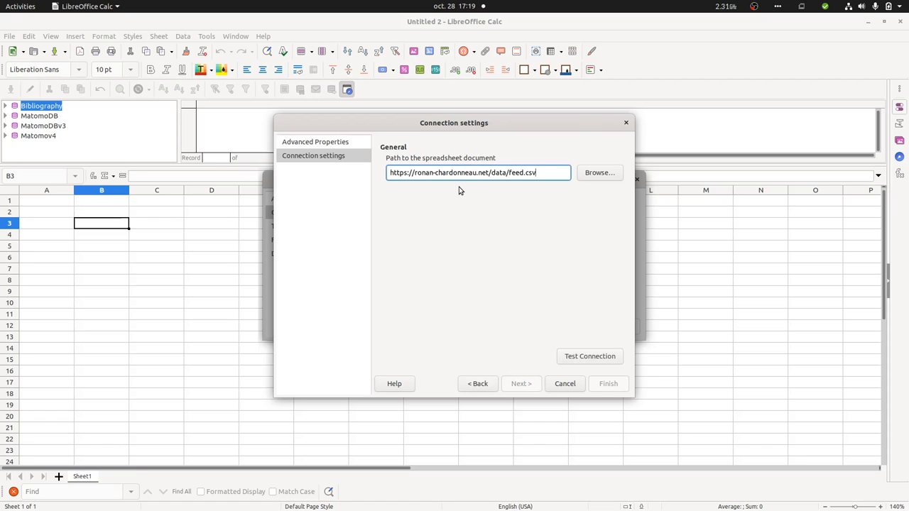
{"action": "mouse_move", "coordinate": [575, 356]}
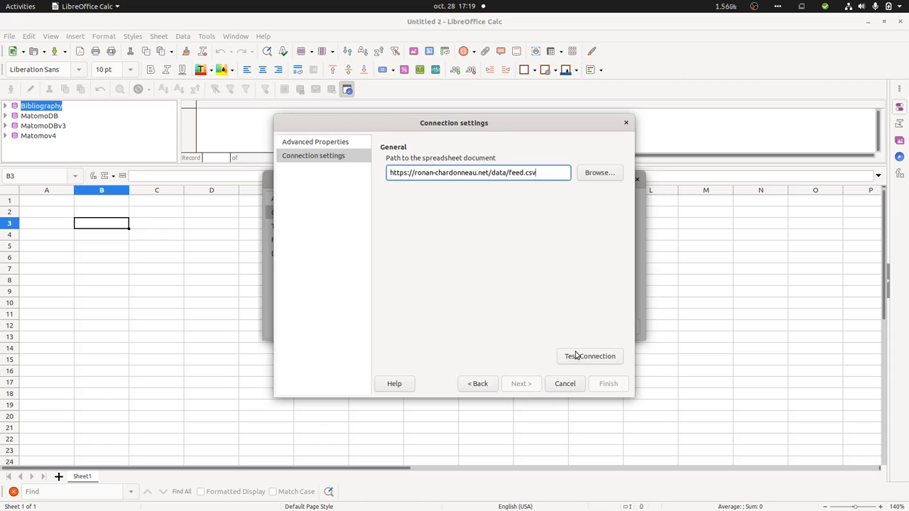
{"action": "left_click", "coordinate": [589, 355]}
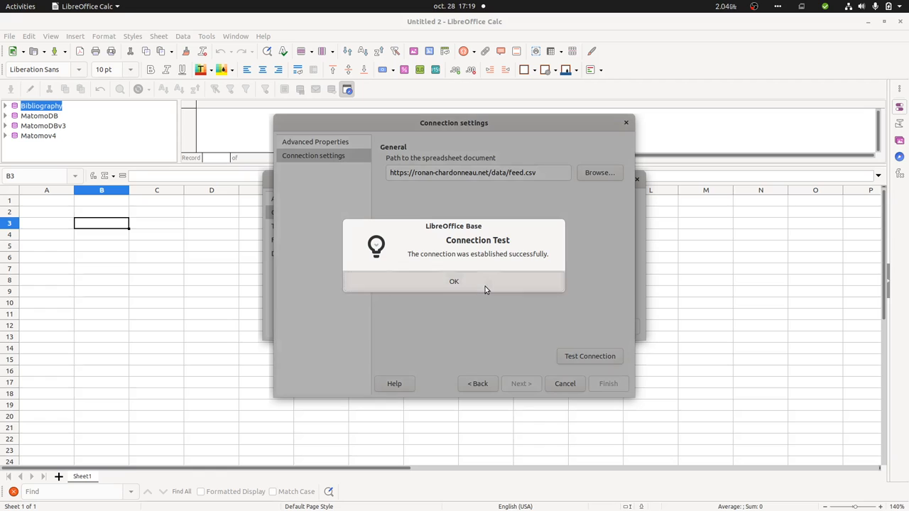
{"action": "left_click", "coordinate": [455, 281]}
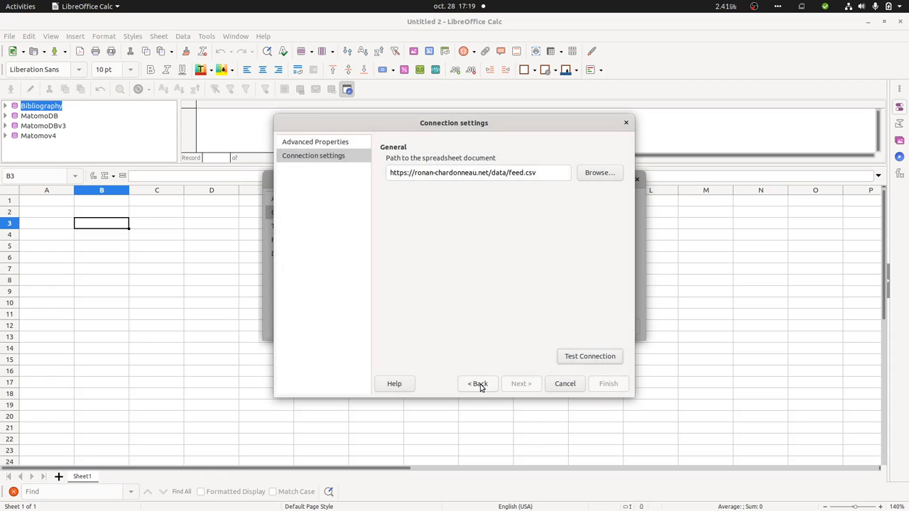
{"action": "mouse_move", "coordinate": [596, 383]}
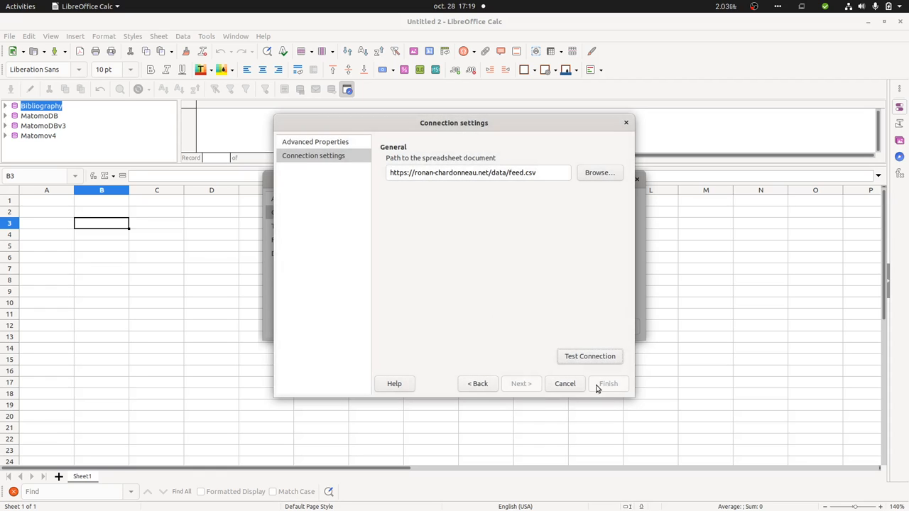
{"action": "mouse_move", "coordinate": [600, 386]}
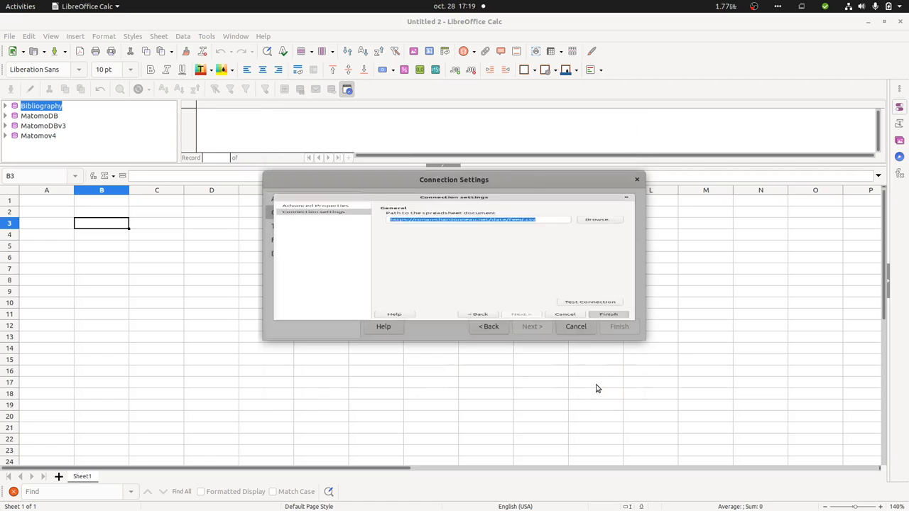
- Skip field assignment, keep a separate Matomov5.odb file named Matomov5, and finish registering
{"action": "left_click", "coordinate": [531, 325]}
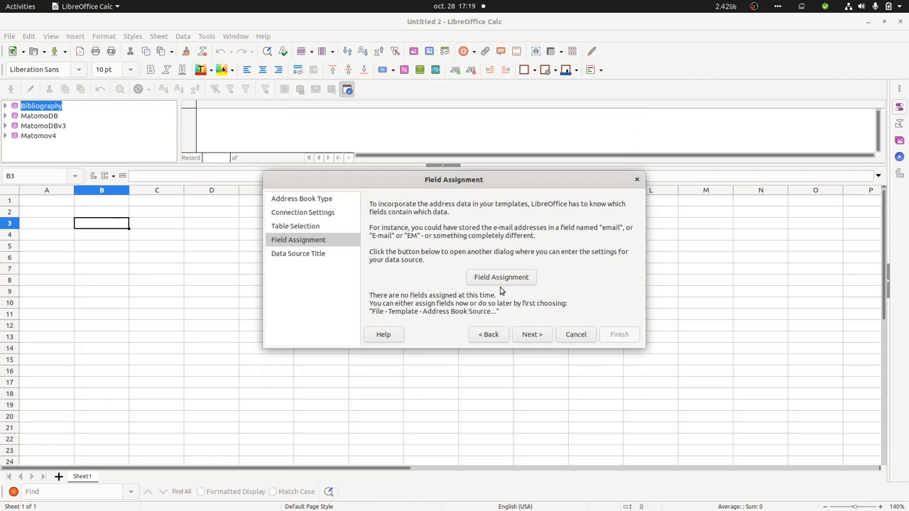
{"action": "left_click", "coordinate": [532, 335]}
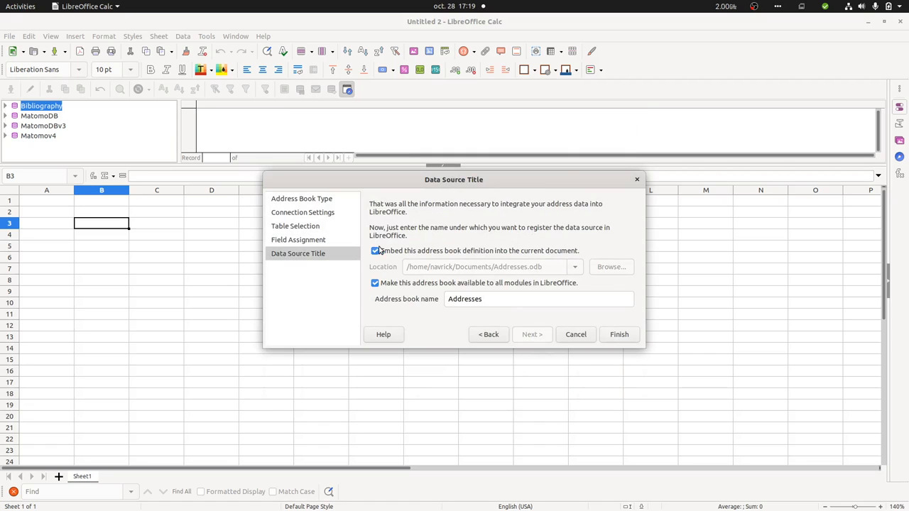
{"action": "left_click", "coordinate": [375, 250]}
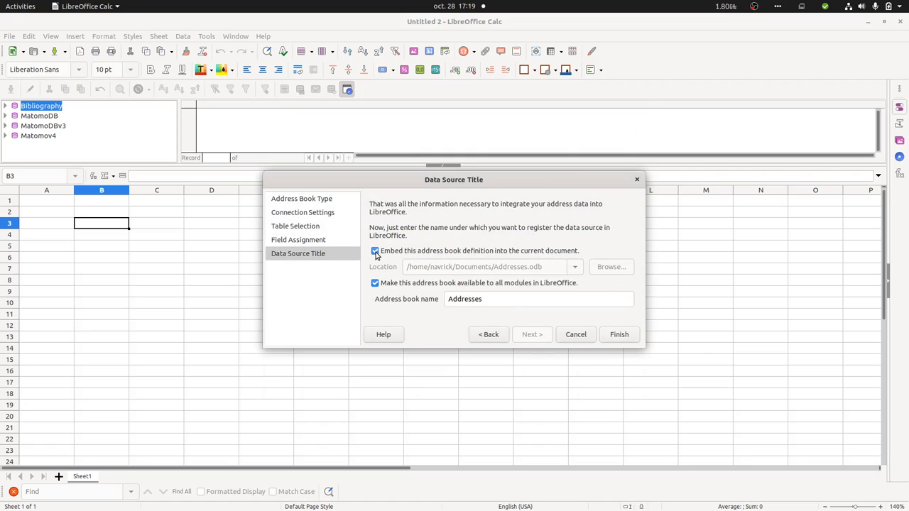
{"action": "left_click", "coordinate": [375, 250]}
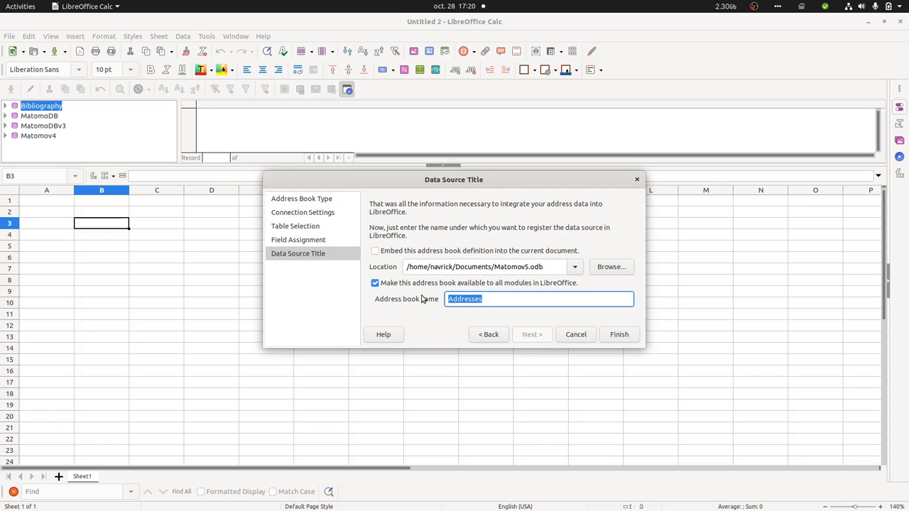
{"action": "type", "text": "Matomov"}
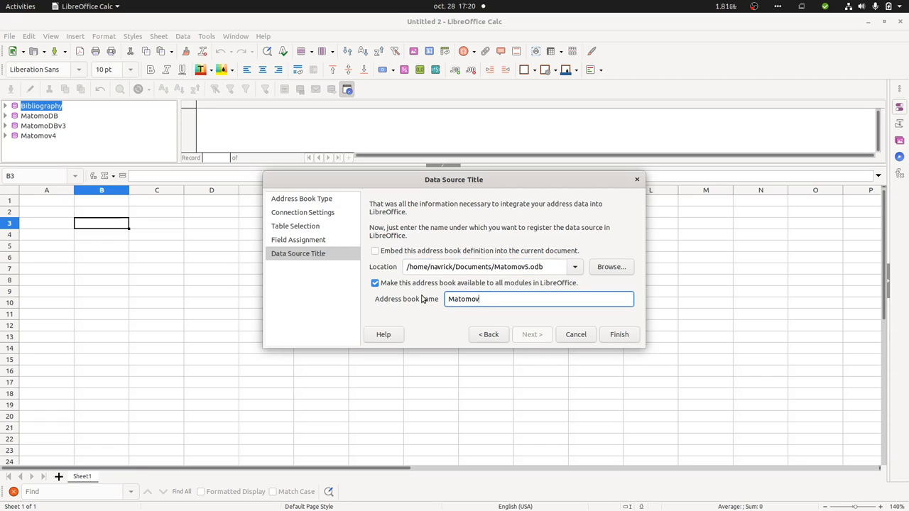
{"action": "left_click", "coordinate": [619, 335]}
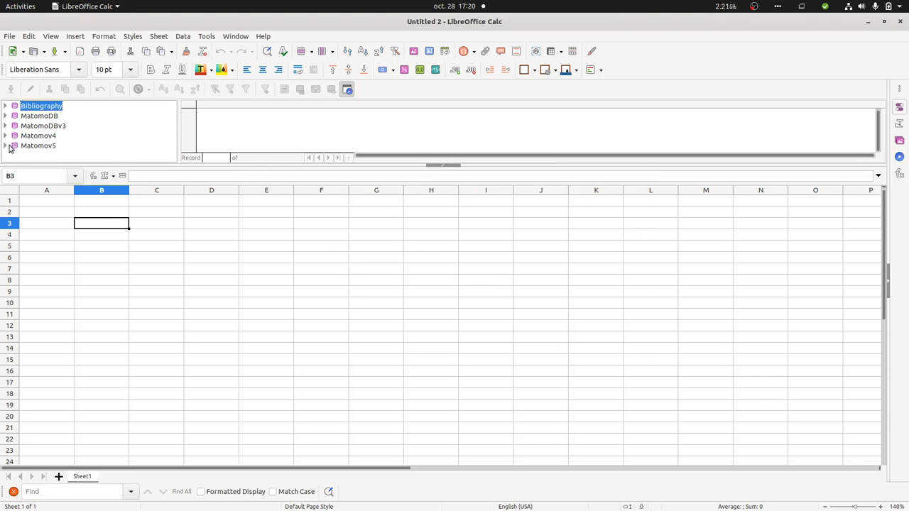
- Show the Matomov5 feed table's daily records and enlarge the preview area
{"action": "left_click", "coordinate": [6, 145]}
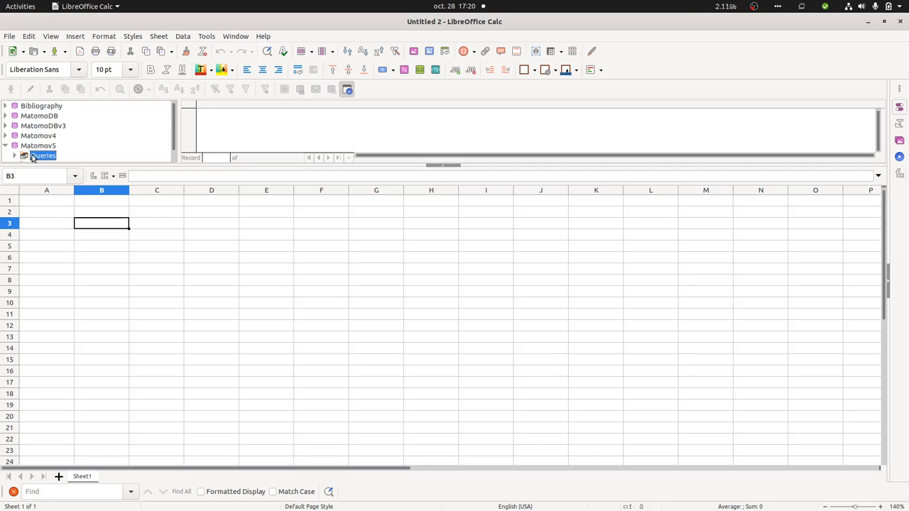
{"action": "left_click", "coordinate": [40, 145]}
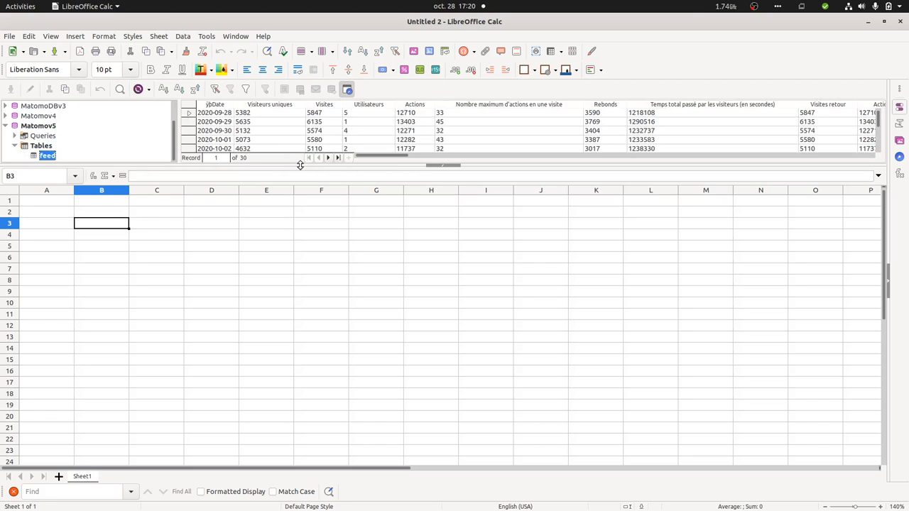
{"action": "left_click_drag", "start_coordinate": [301, 165], "coordinate": [301, 239]}
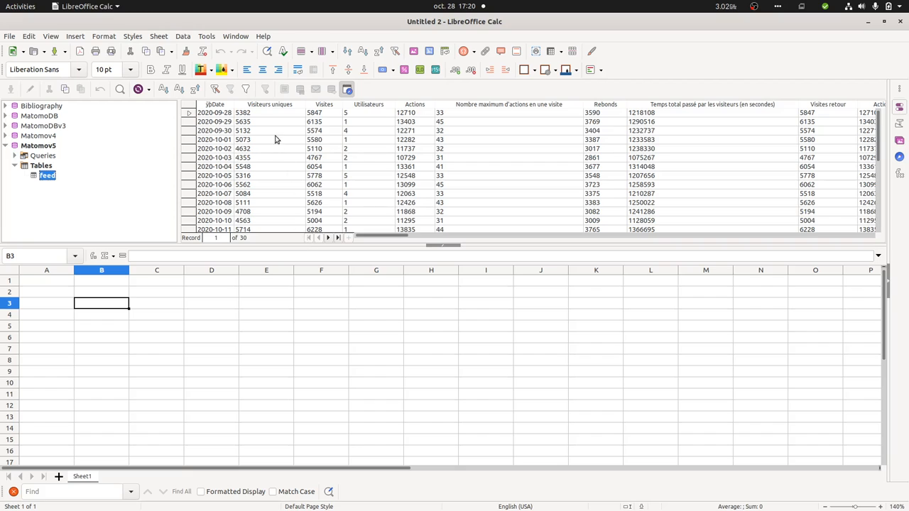
{"action": "mouse_move", "coordinate": [287, 160]}
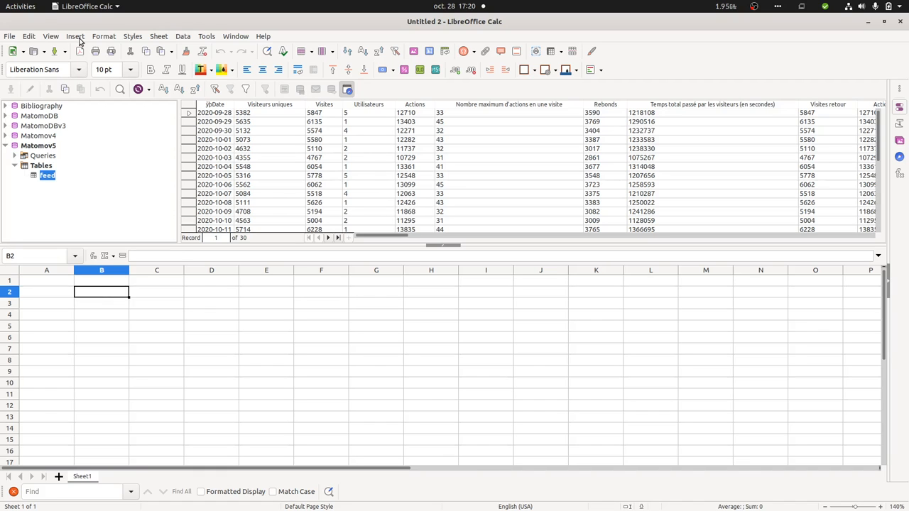
{"action": "left_click", "coordinate": [75, 37]}
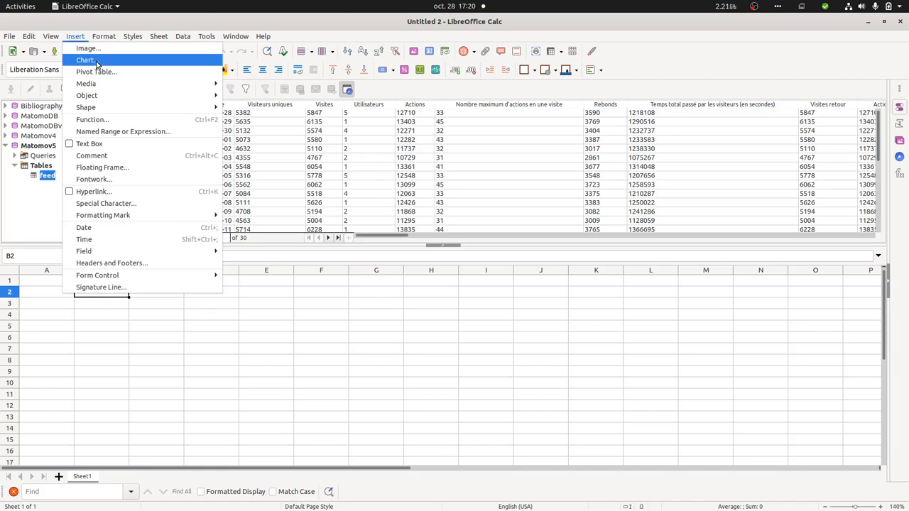
{"action": "left_click", "coordinate": [85, 59]}
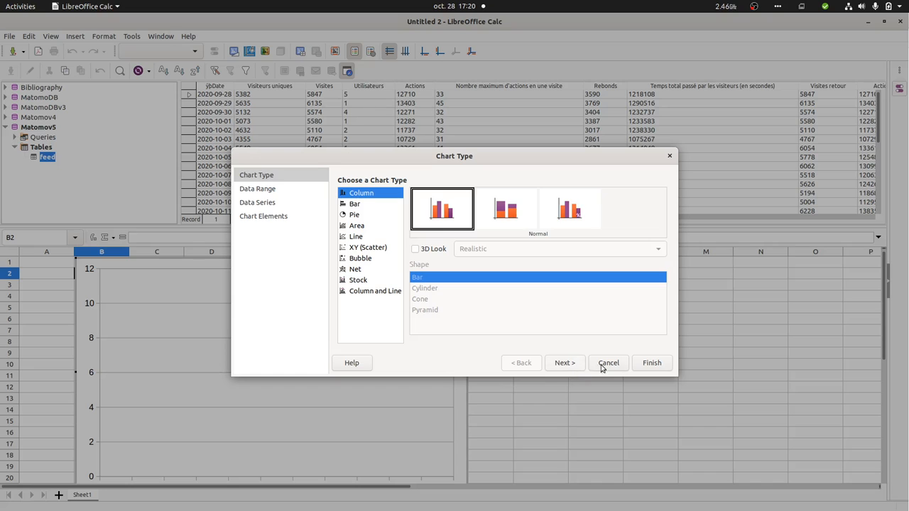
{"action": "left_click", "coordinate": [607, 363]}
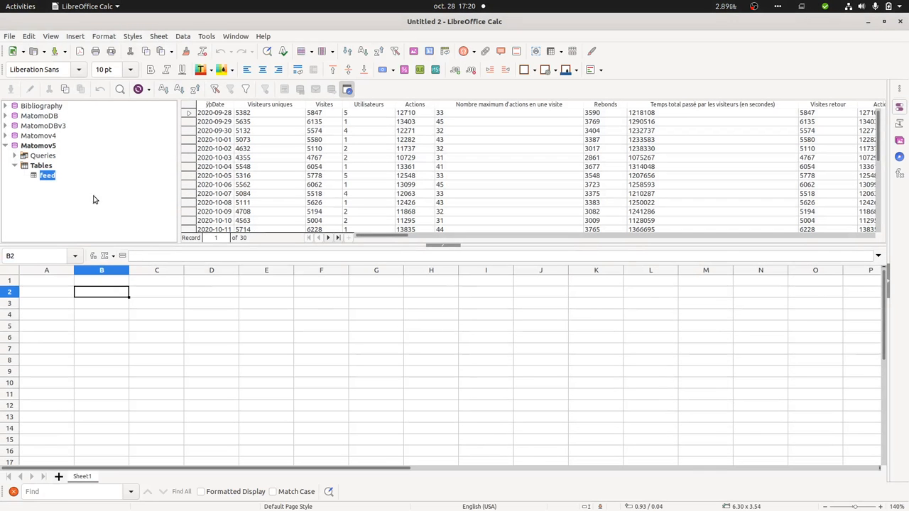
- Insert a pivot table from the registered Matomov5 database's feed table
{"action": "left_click", "coordinate": [103, 37]}
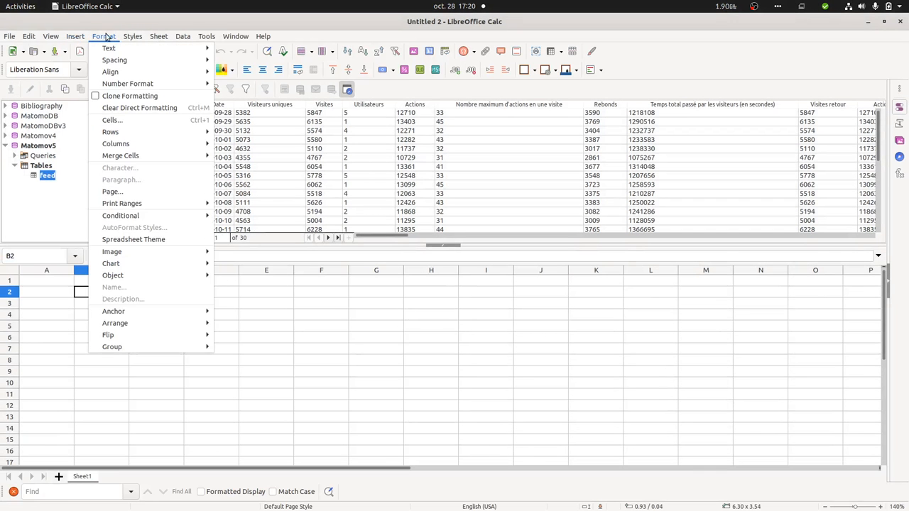
{"action": "left_click", "coordinate": [74, 36]}
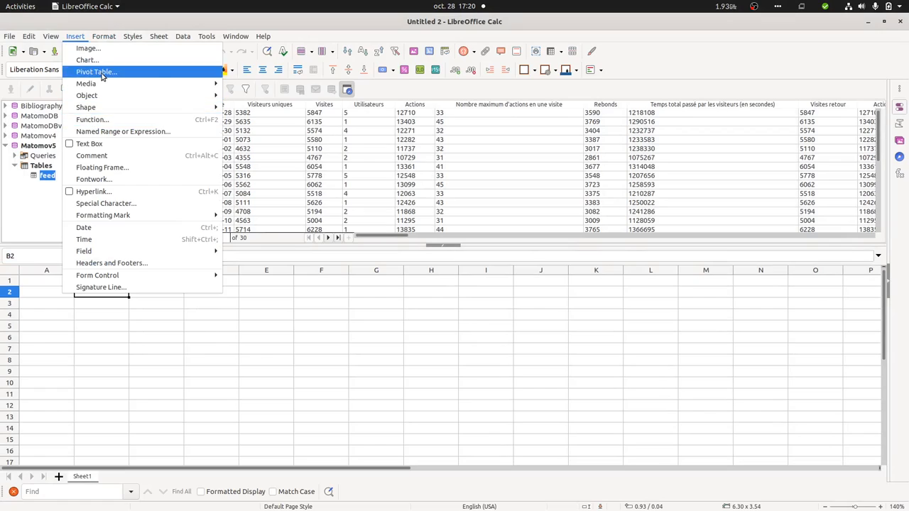
{"action": "left_click", "coordinate": [96, 71]}
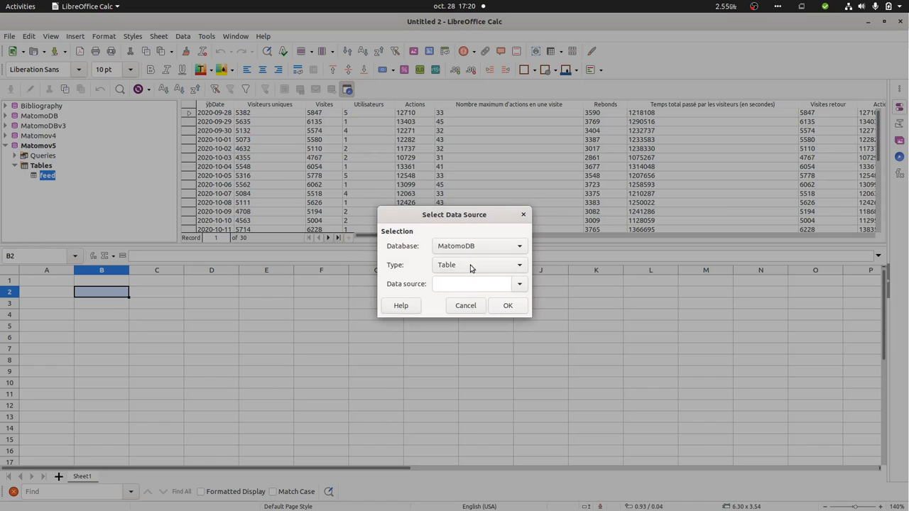
{"action": "left_click", "coordinate": [520, 246]}
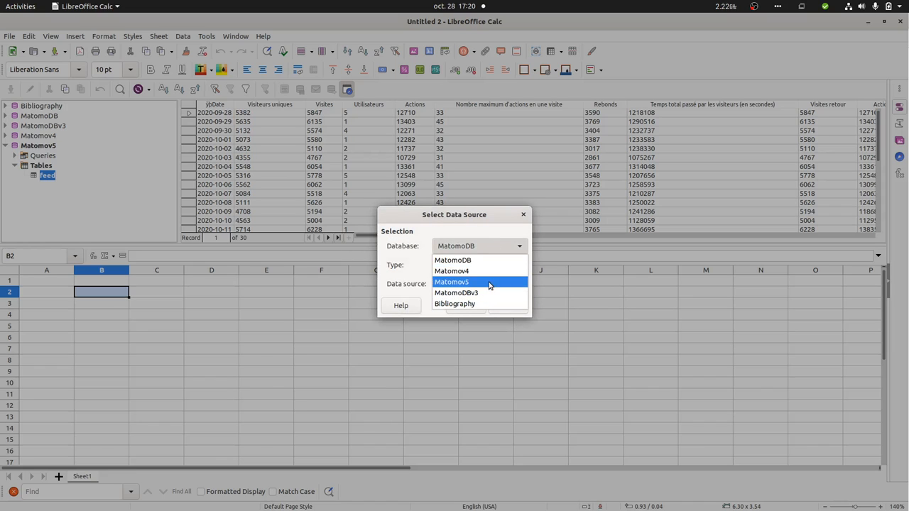
{"action": "left_click", "coordinate": [452, 282]}
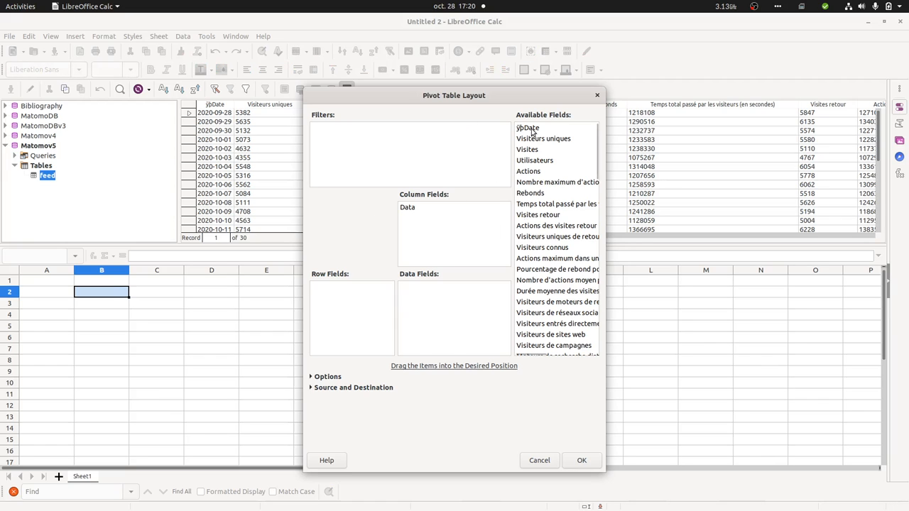
- Lay out jbDate as row field and Sum of Visites as data field, creating the pivot totalling 170229
{"action": "left_click_drag", "start_coordinate": [528, 128], "coordinate": [324, 287]}
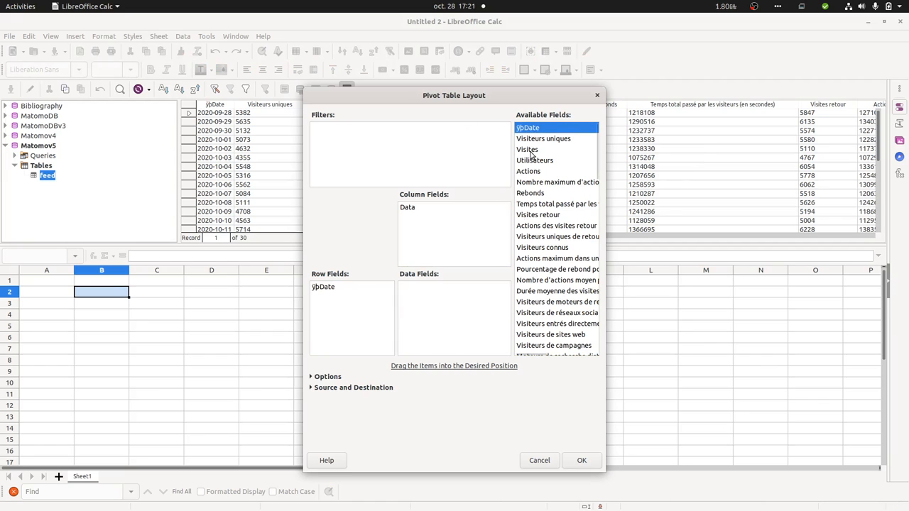
{"action": "left_click_drag", "start_coordinate": [527, 149], "coordinate": [420, 287]}
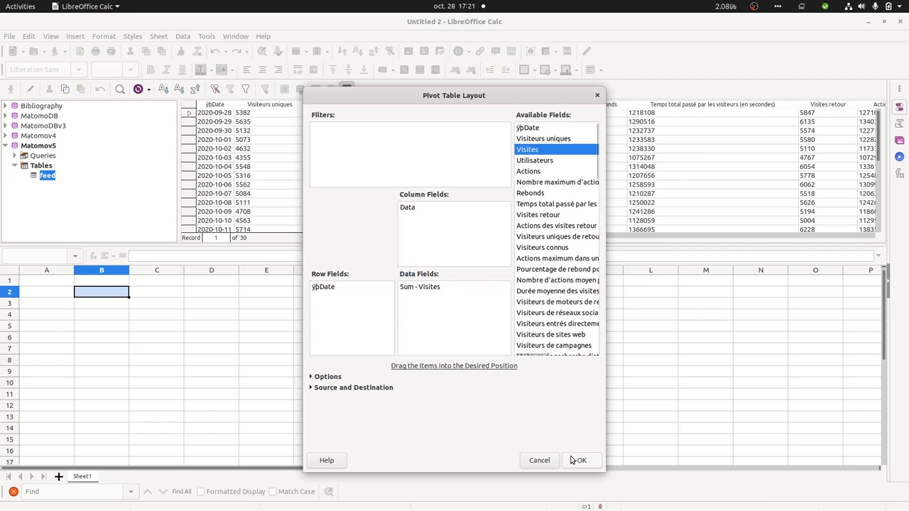
{"action": "left_click", "coordinate": [581, 460]}
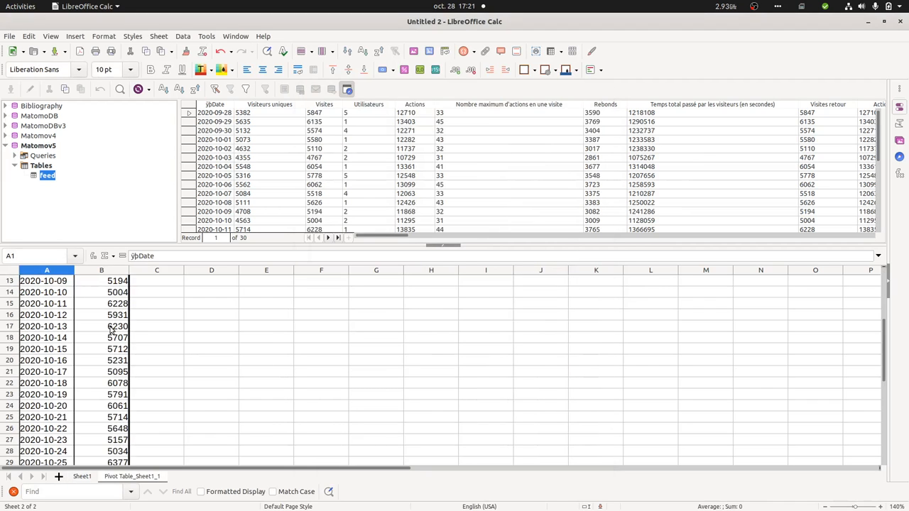
{"action": "scroll", "scroll_direction": "up", "scroll_amount": 3}
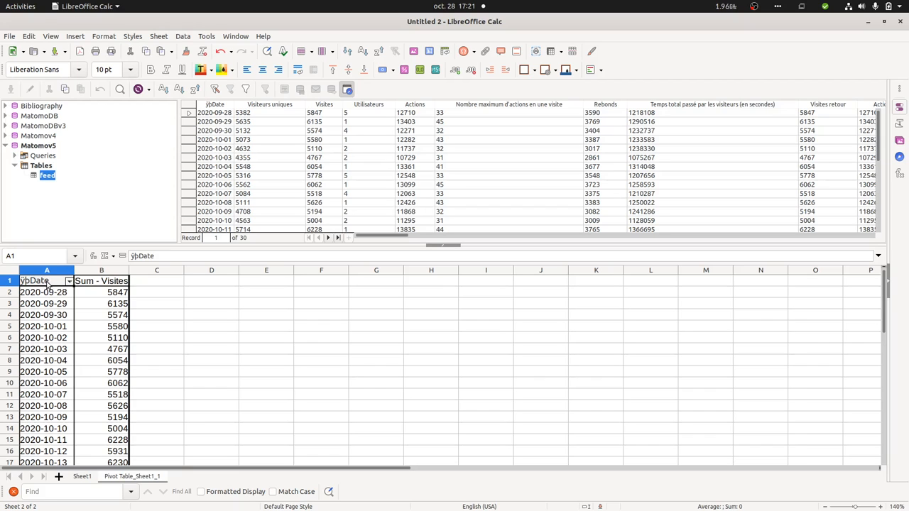
{"action": "scroll", "scroll_direction": "down", "scroll_amount": 3}
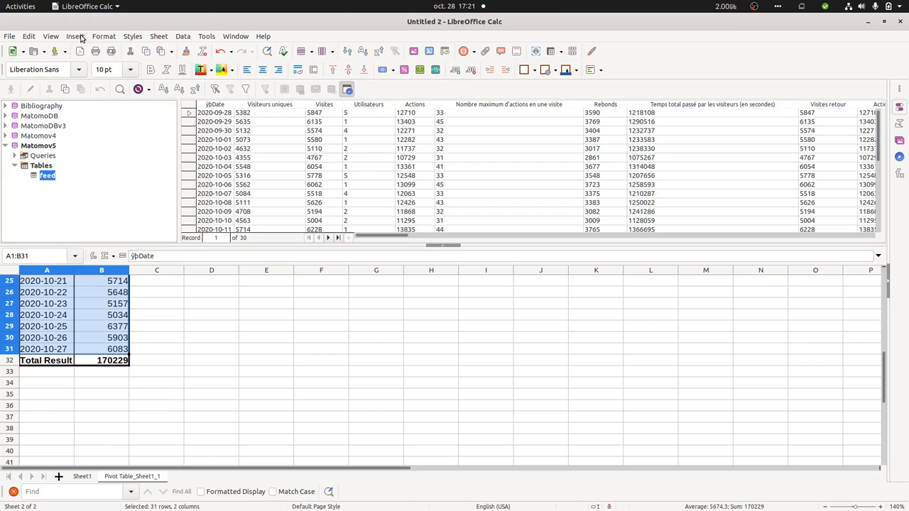
- Insert a Line chart from the pivot table's visits per date
{"action": "left_click", "coordinate": [74, 37]}
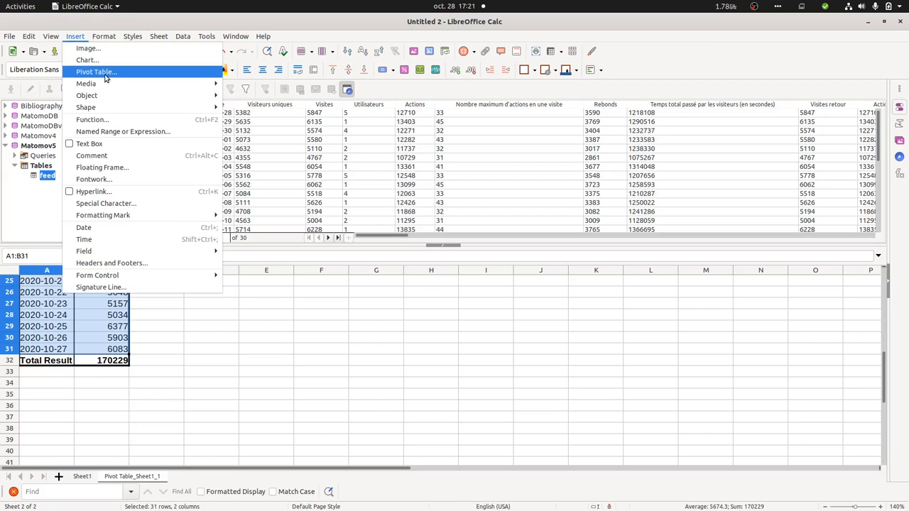
{"action": "left_click", "coordinate": [87, 60]}
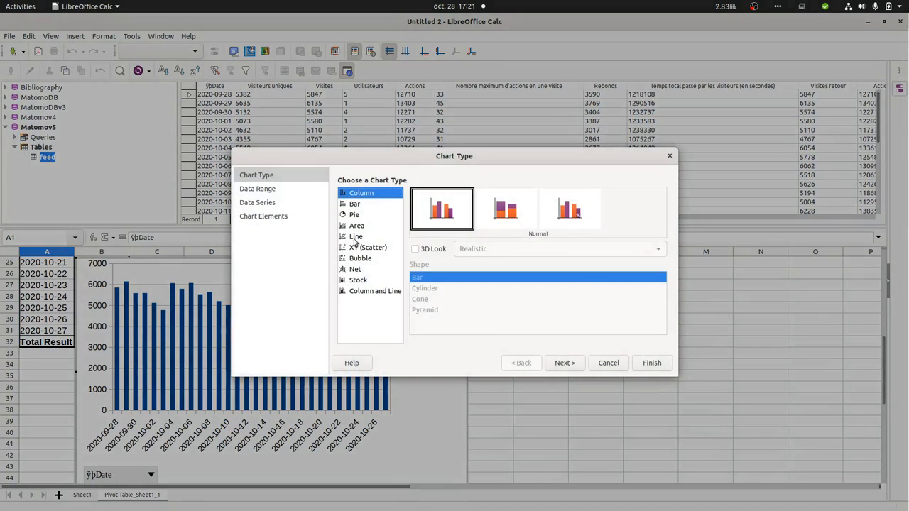
{"action": "mouse_move", "coordinate": [284, 190]}
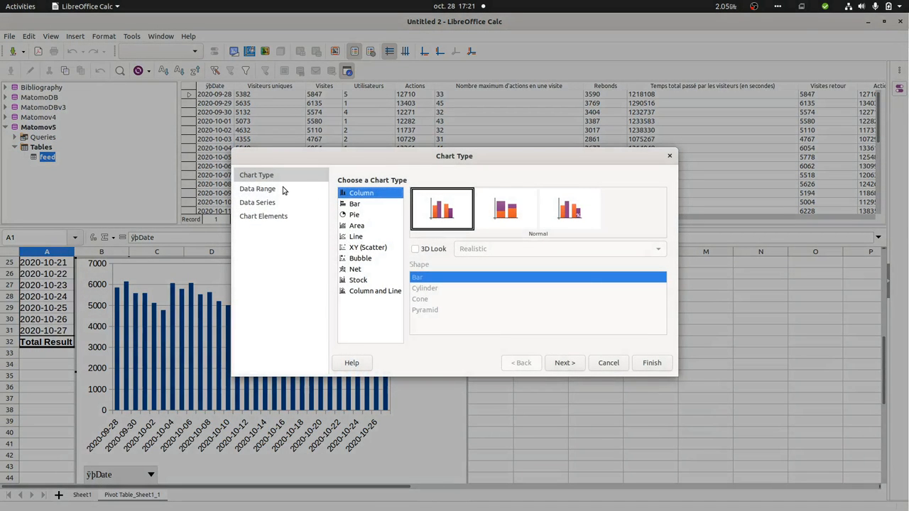
{"action": "left_click", "coordinate": [355, 236]}
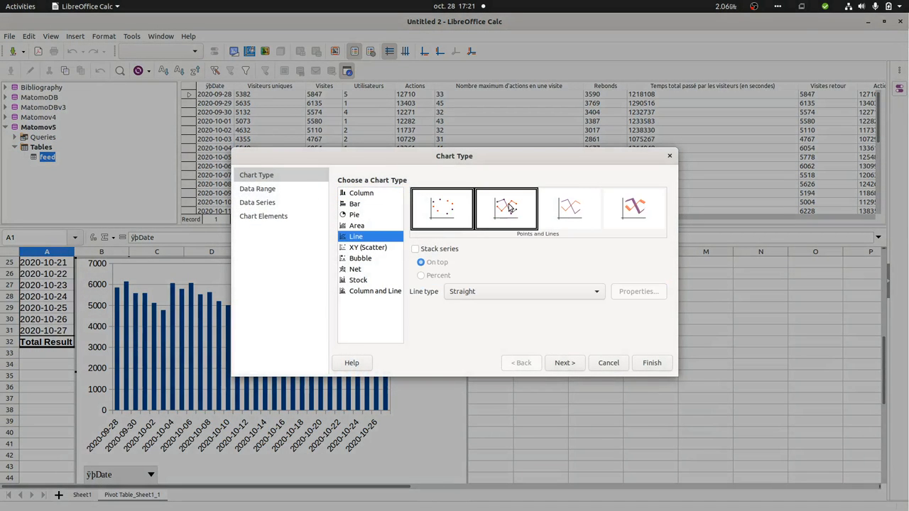
{"action": "left_click", "coordinate": [563, 364]}
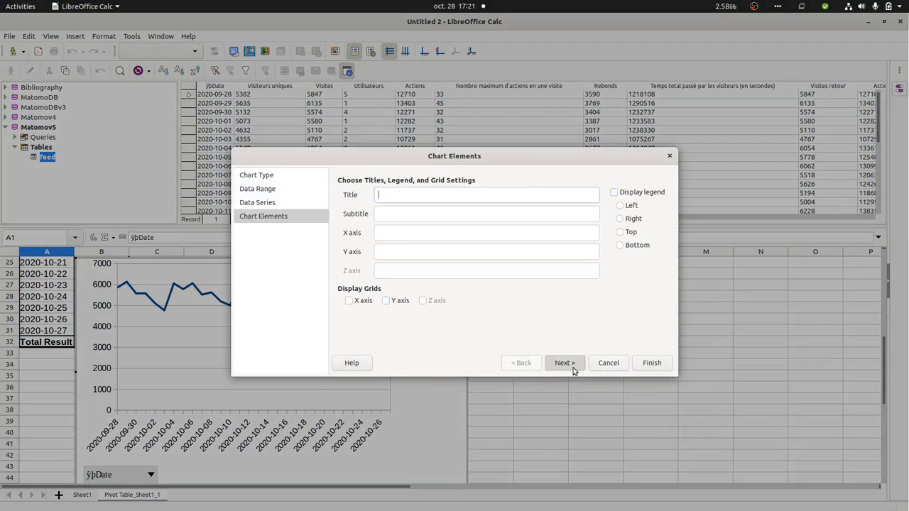
- Title the chart 'Visit evolution' and finish creating it
{"action": "left_click", "coordinate": [614, 192]}
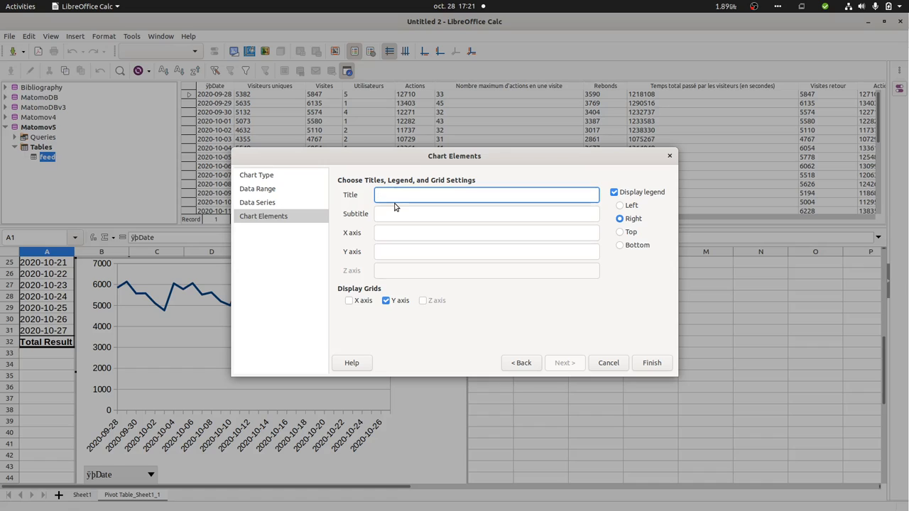
{"action": "type", "text": "Visit"}
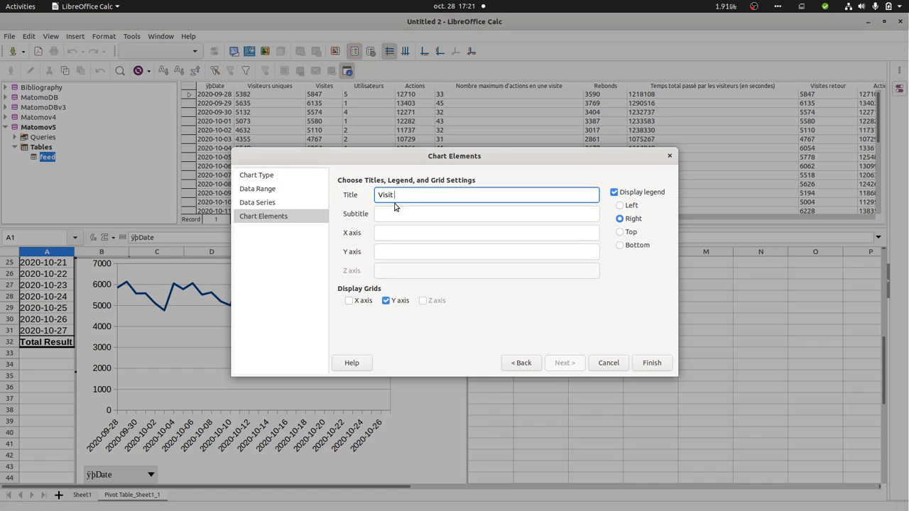
{"action": "type", "text": "evolution"}
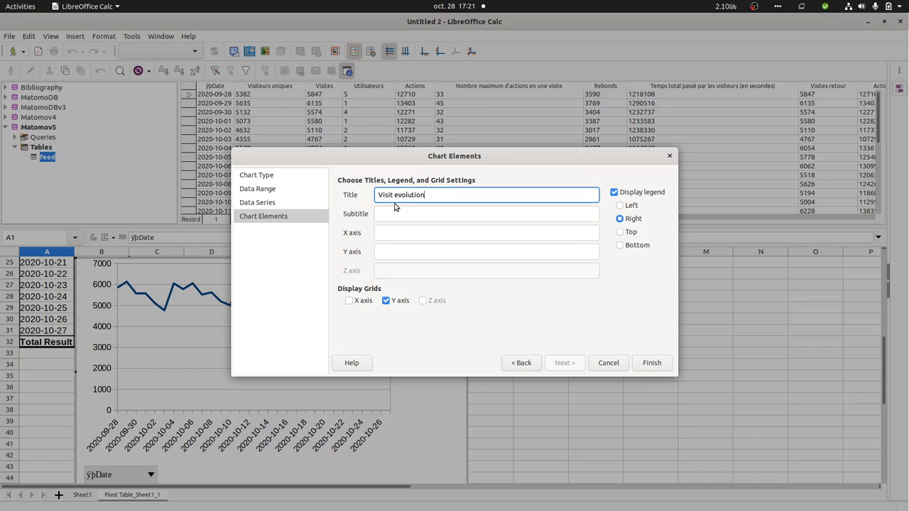
{"action": "left_click", "coordinate": [650, 364]}
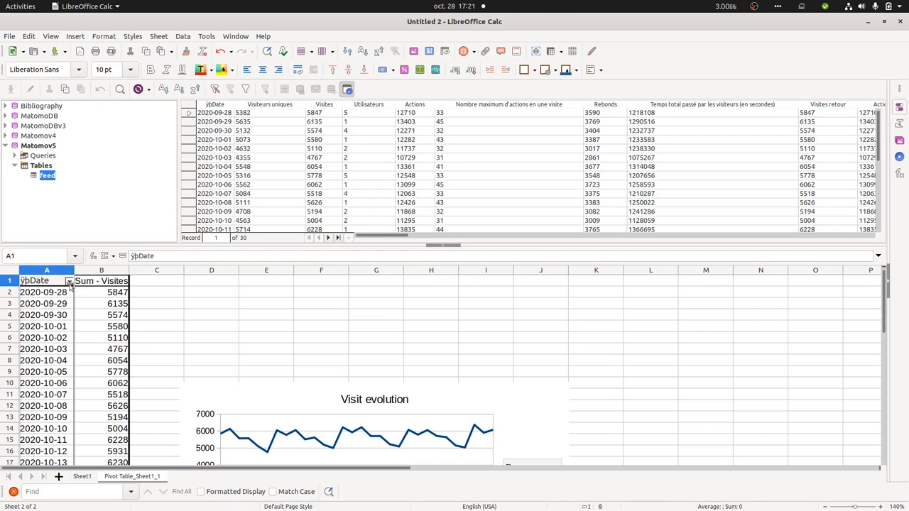
- Show the jbDate field's sort and filter choices from cell A1
{"action": "left_click", "coordinate": [69, 281]}
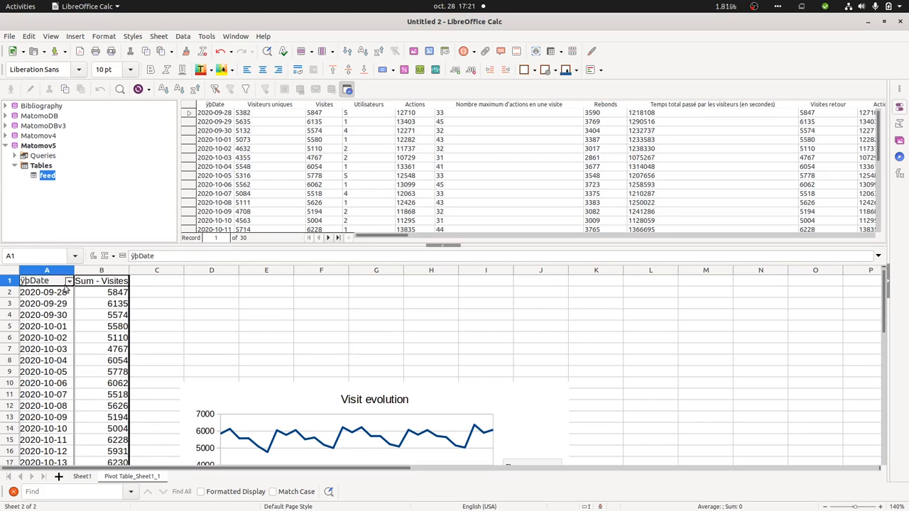
{"action": "left_click", "coordinate": [69, 281]}
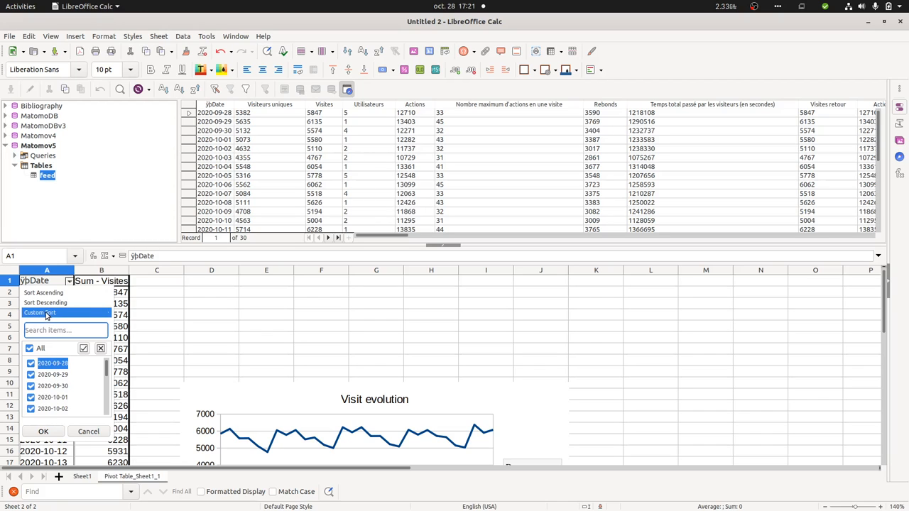
{"action": "mouse_move", "coordinate": [88, 368]}
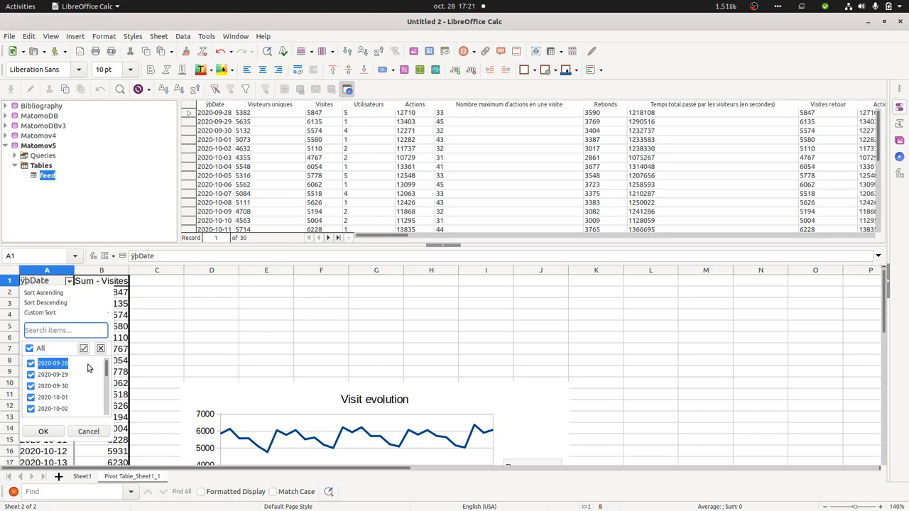
{"action": "mouse_move", "coordinate": [40, 313]}
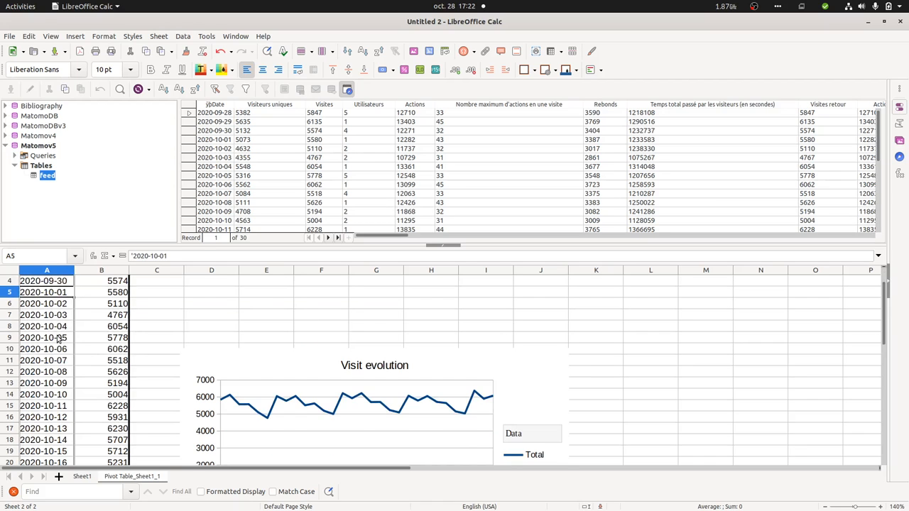
- Clear All in the date filter and keep 2020-09-28 as the first of three dates
{"action": "right_click", "coordinate": [42, 338]}
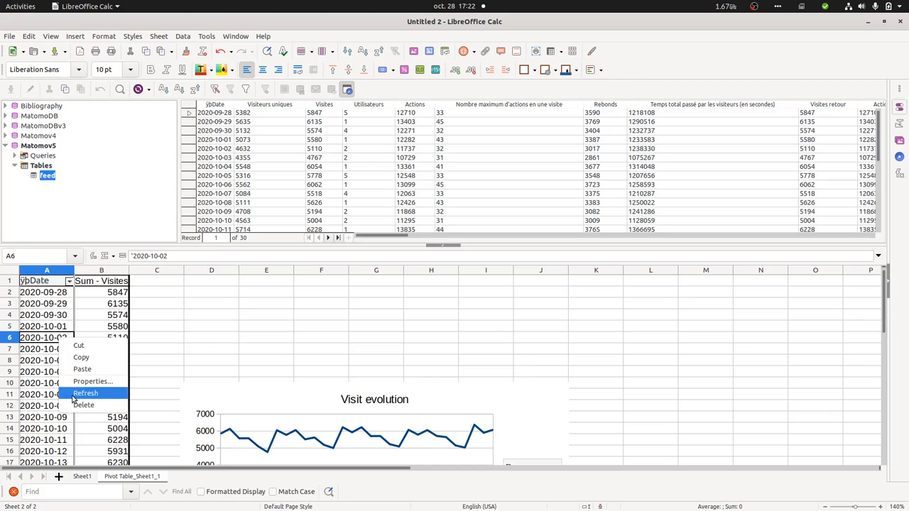
{"action": "mouse_move", "coordinate": [145, 318]}
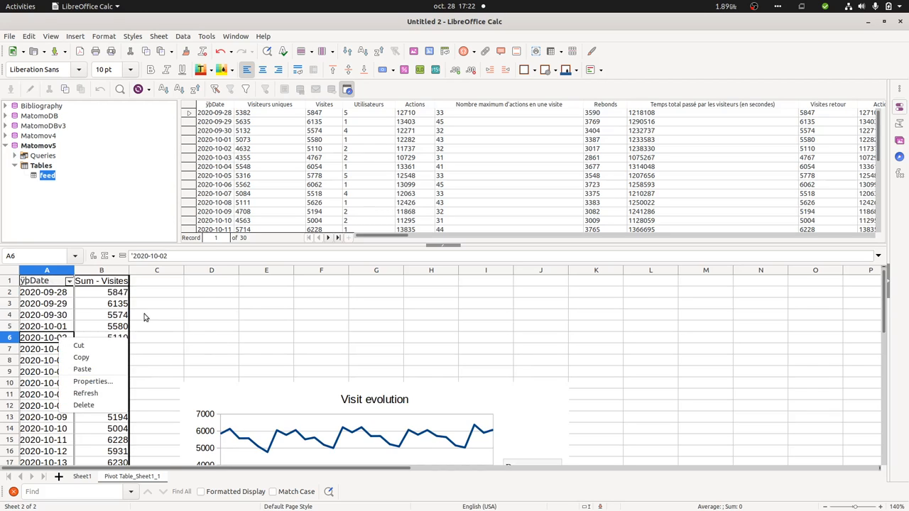
{"action": "left_click", "coordinate": [68, 281]}
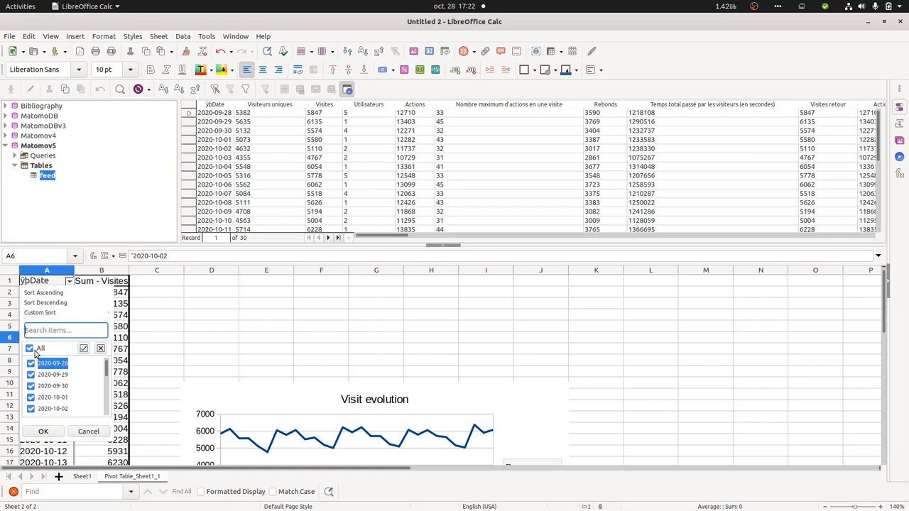
{"action": "left_click", "coordinate": [30, 348]}
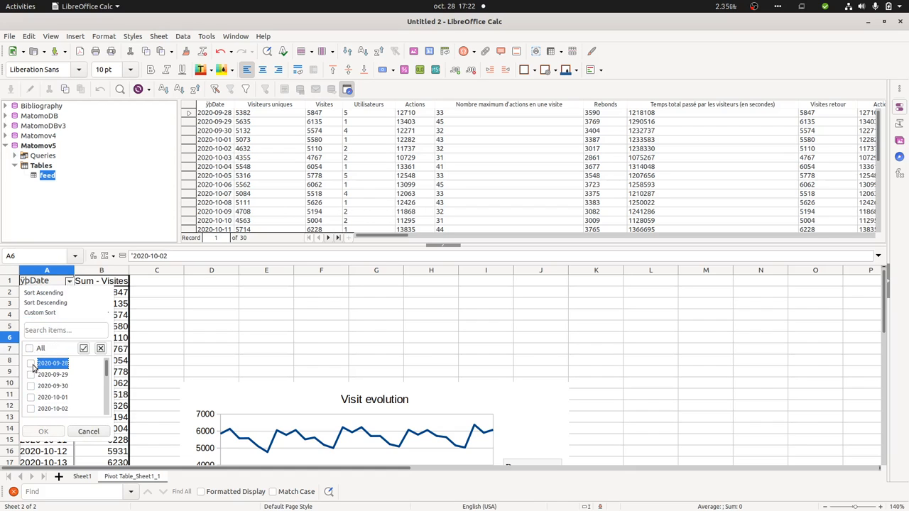
{"action": "left_click", "coordinate": [30, 348]}
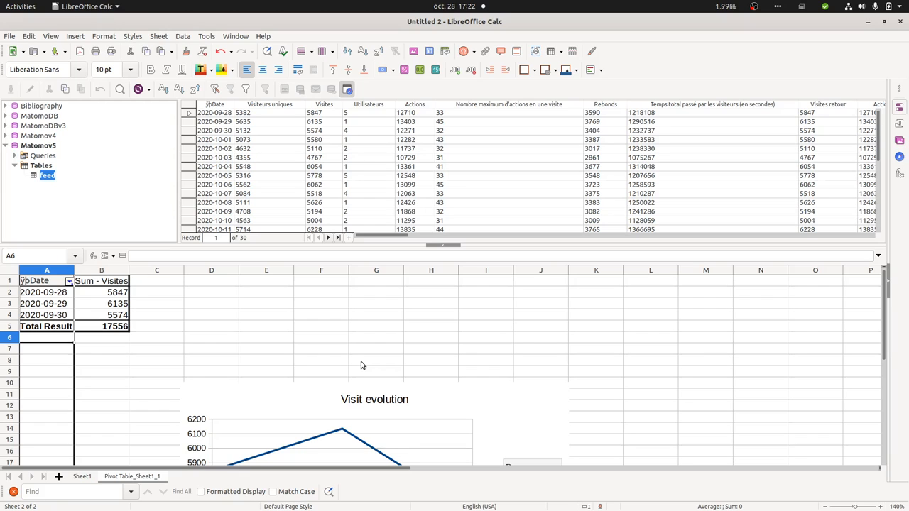
{"action": "mouse_move", "coordinate": [358, 359]}
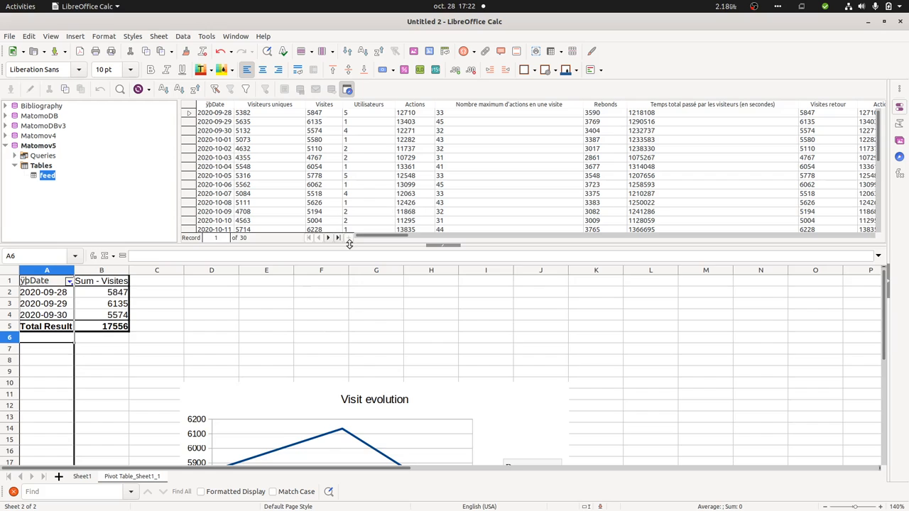
- Drag the data source splitter up so the full chart and legend are visible
{"action": "left_click_drag", "start_coordinate": [348, 244], "coordinate": [343, 181]}
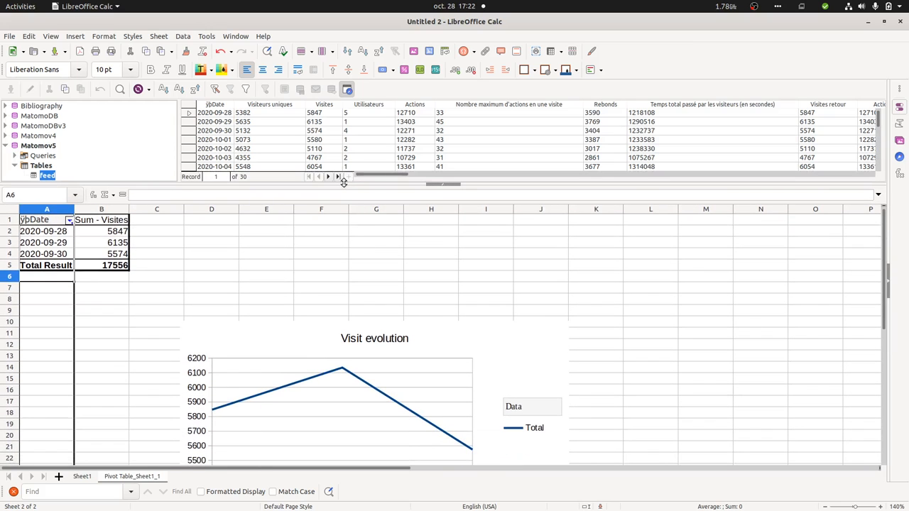
{"action": "mouse_move", "coordinate": [384, 241]}
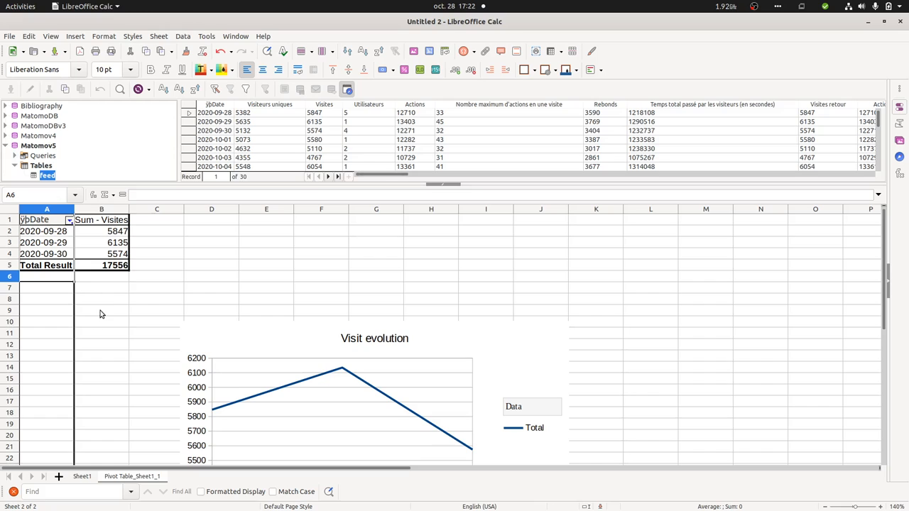
{"action": "mouse_move", "coordinate": [79, 364]}
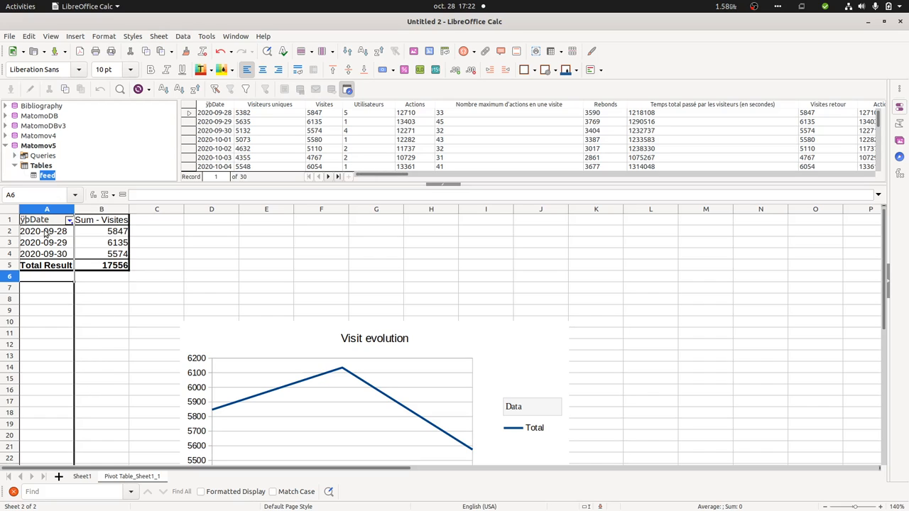
{"action": "mouse_move", "coordinate": [110, 301]}
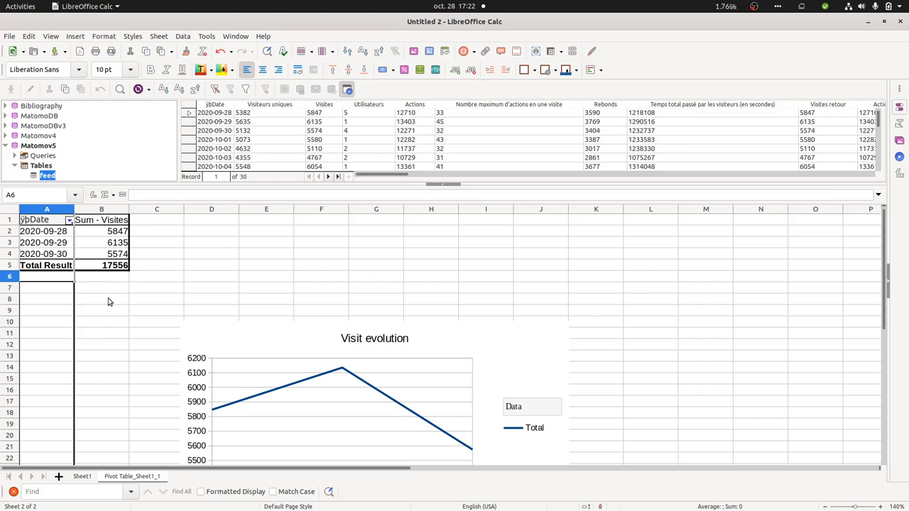